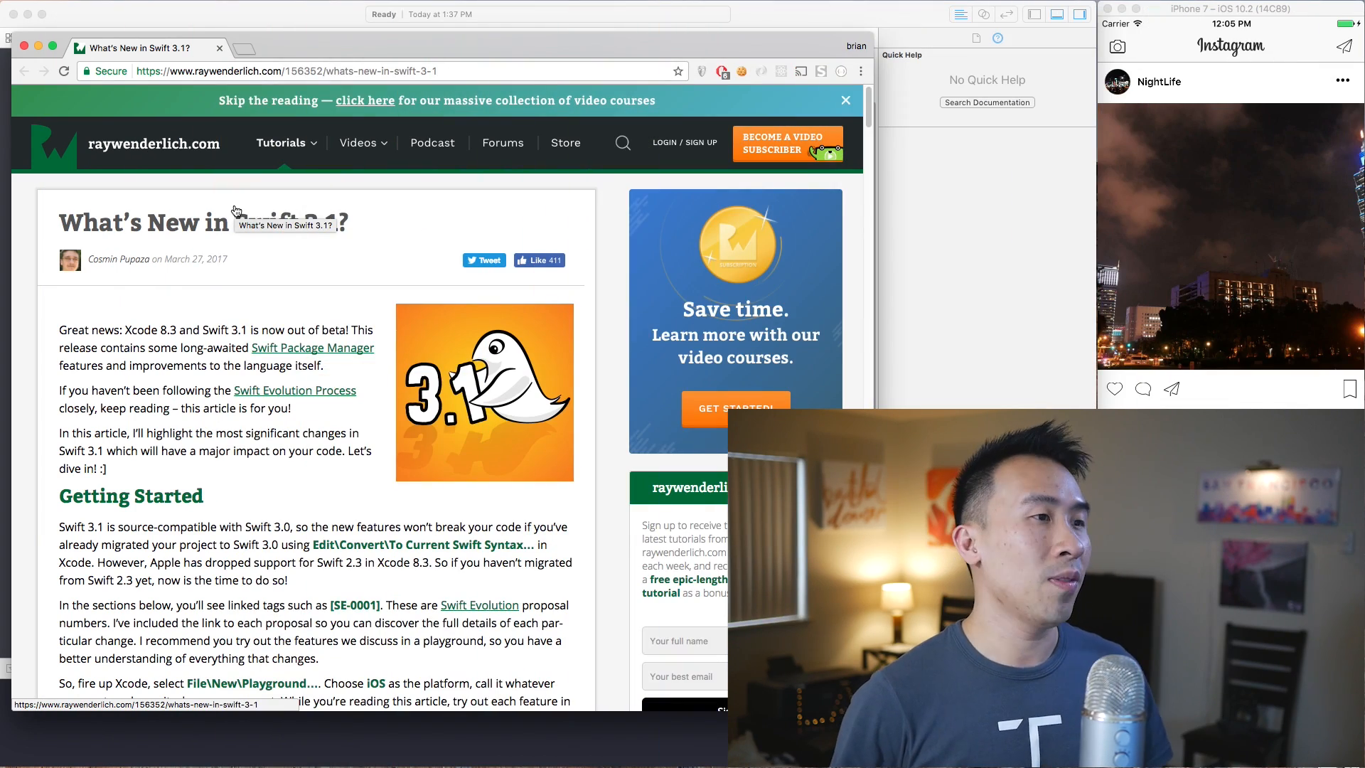
# Step: Skim the raywenderlich.com Swift 3.1 article down to the Availability by Swift Version section
pyautogui.click(393, 71)
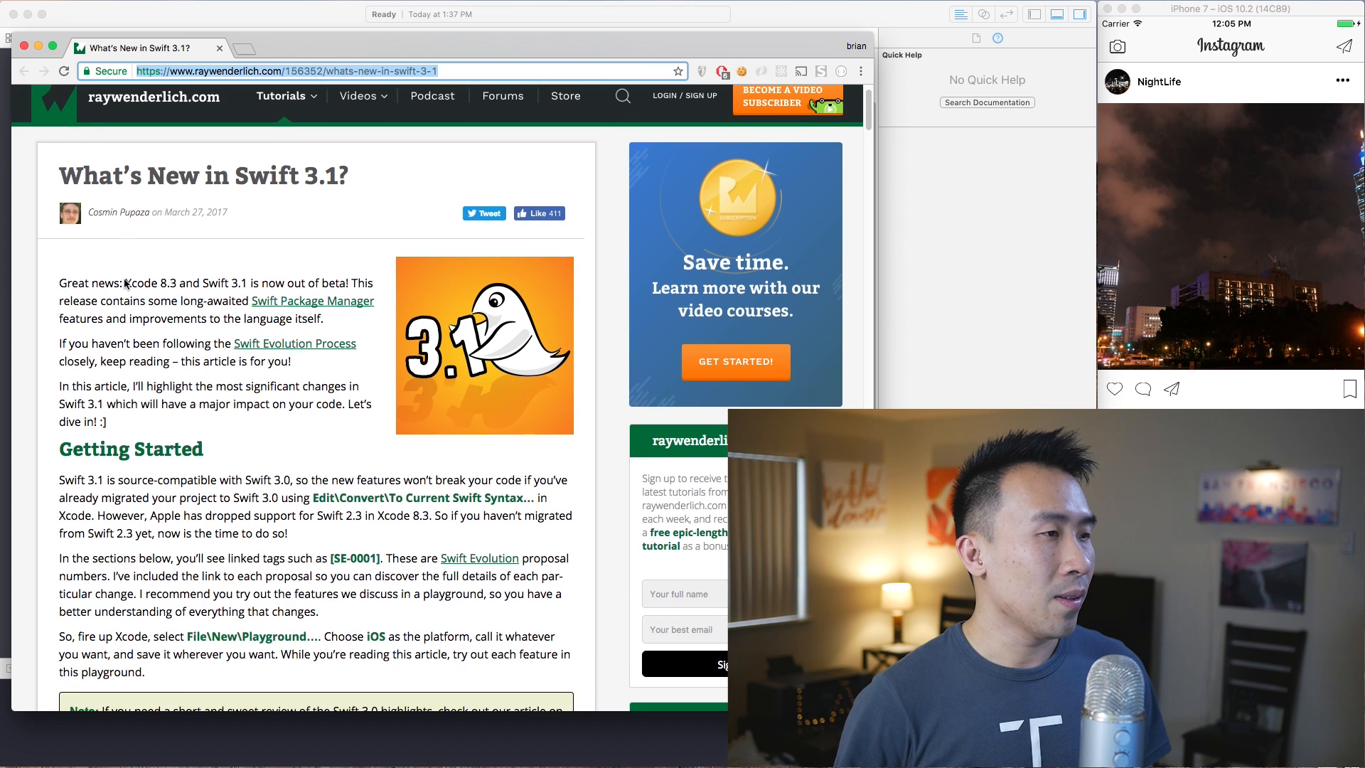
pyautogui.scroll(-3)
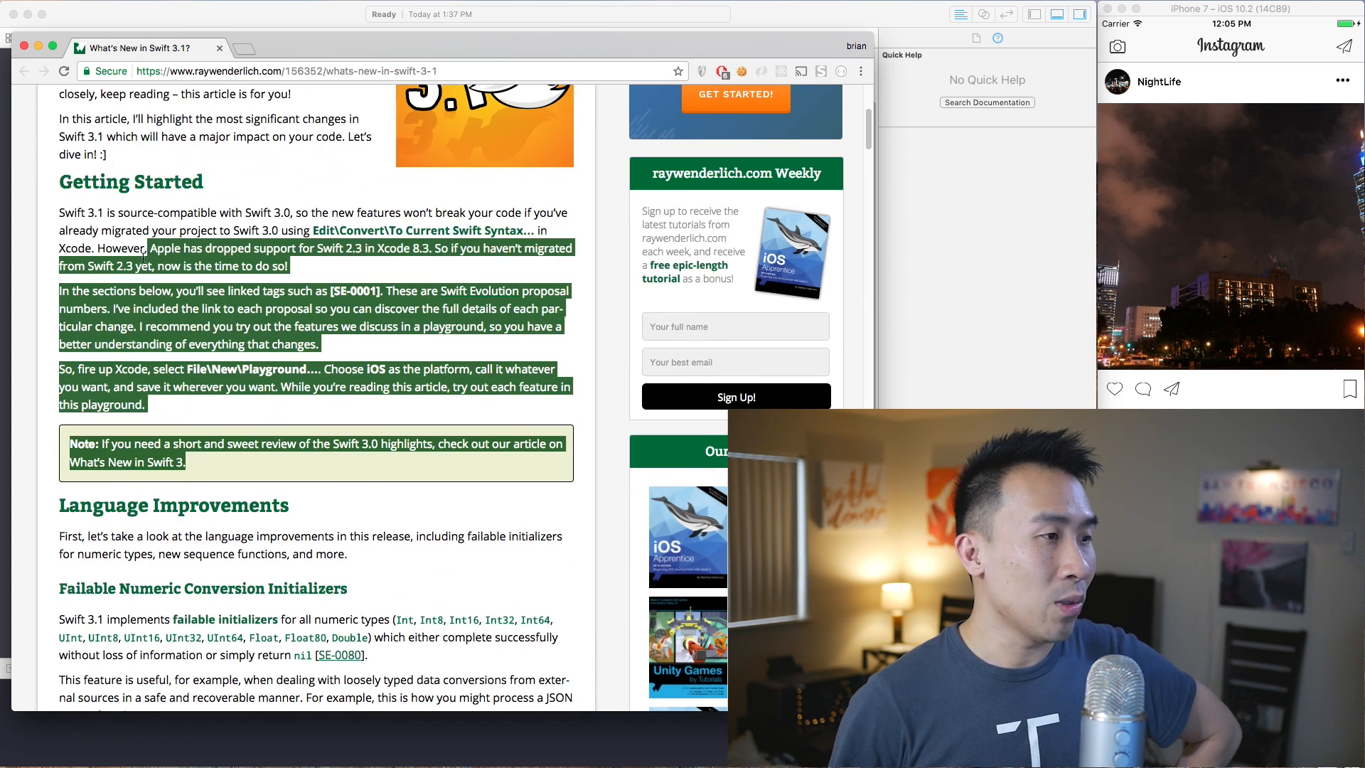
pyautogui.scroll(-3)
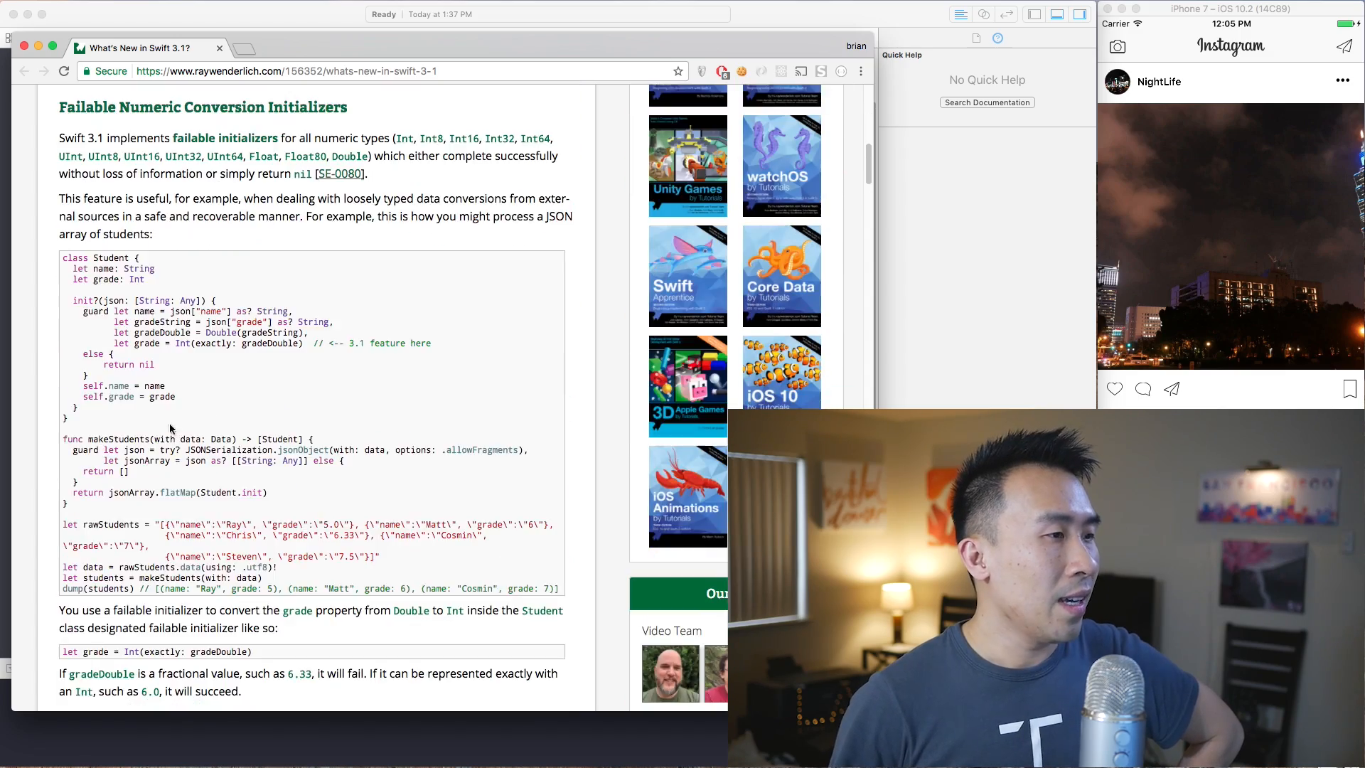
pyautogui.scroll(-3)
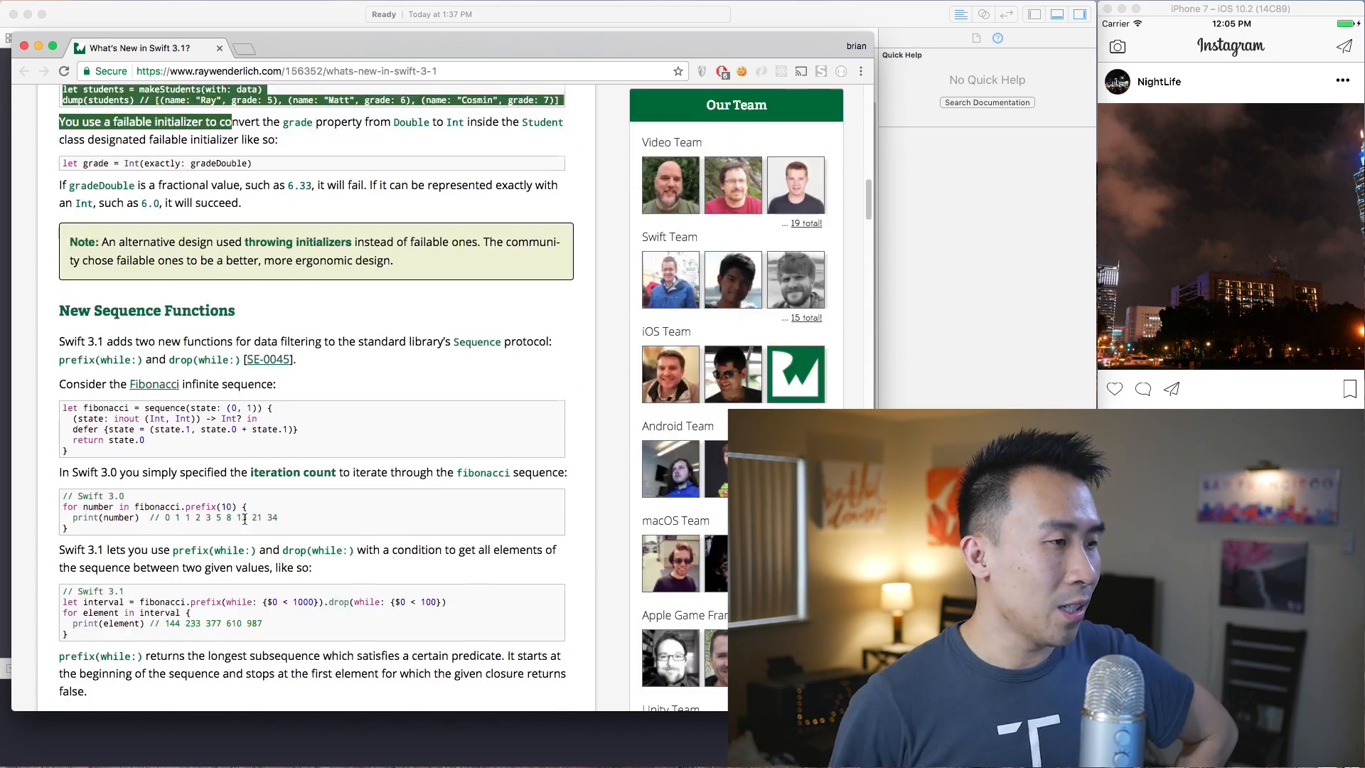
pyautogui.scroll(-3)
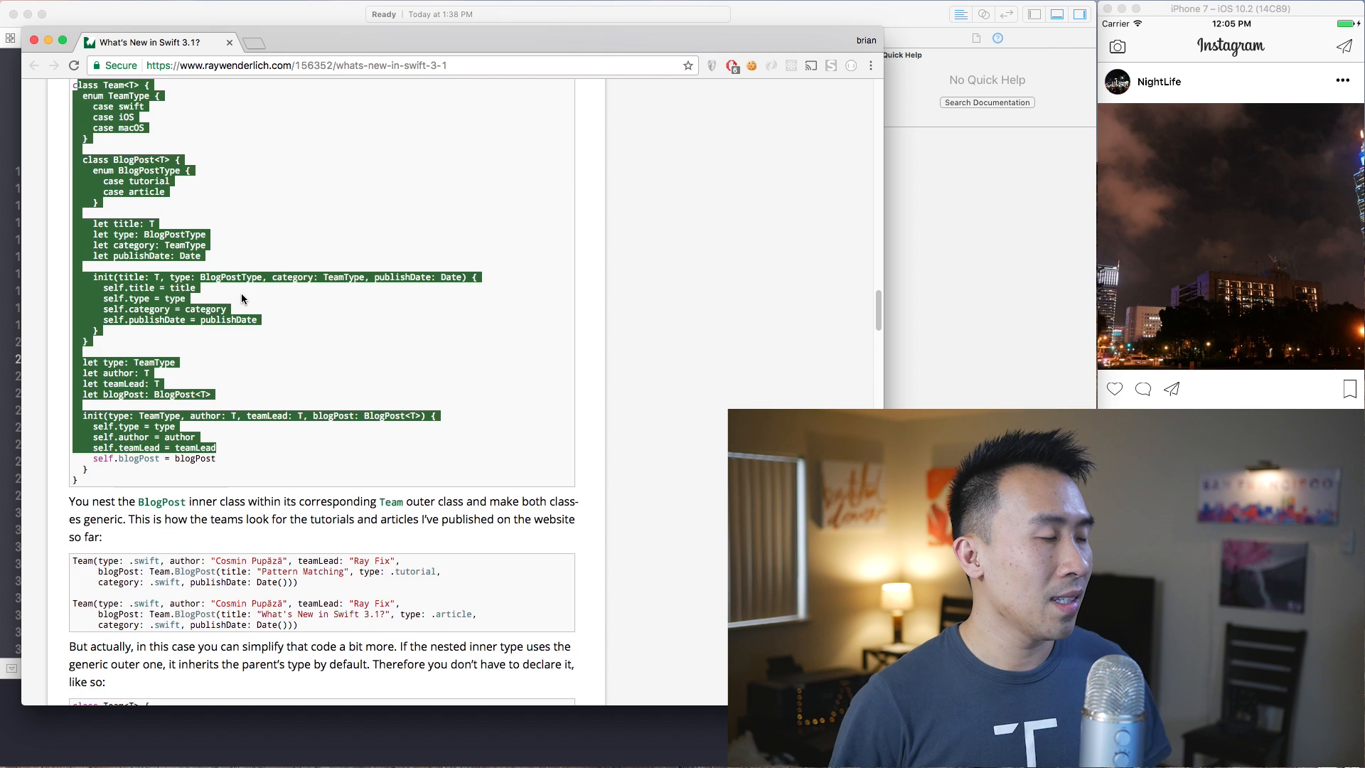
pyautogui.scroll(-3)
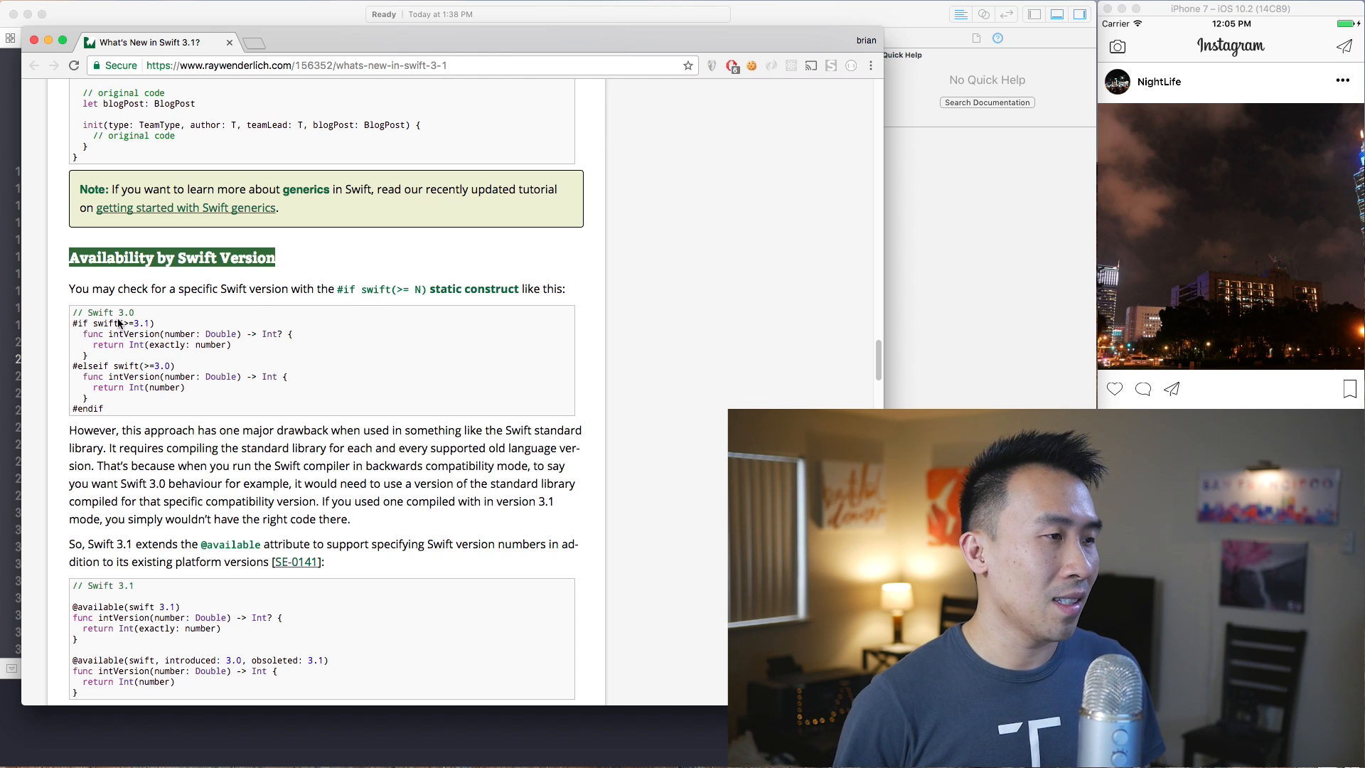
pyautogui.moveTo(78, 323); pyautogui.dragTo(119, 402)
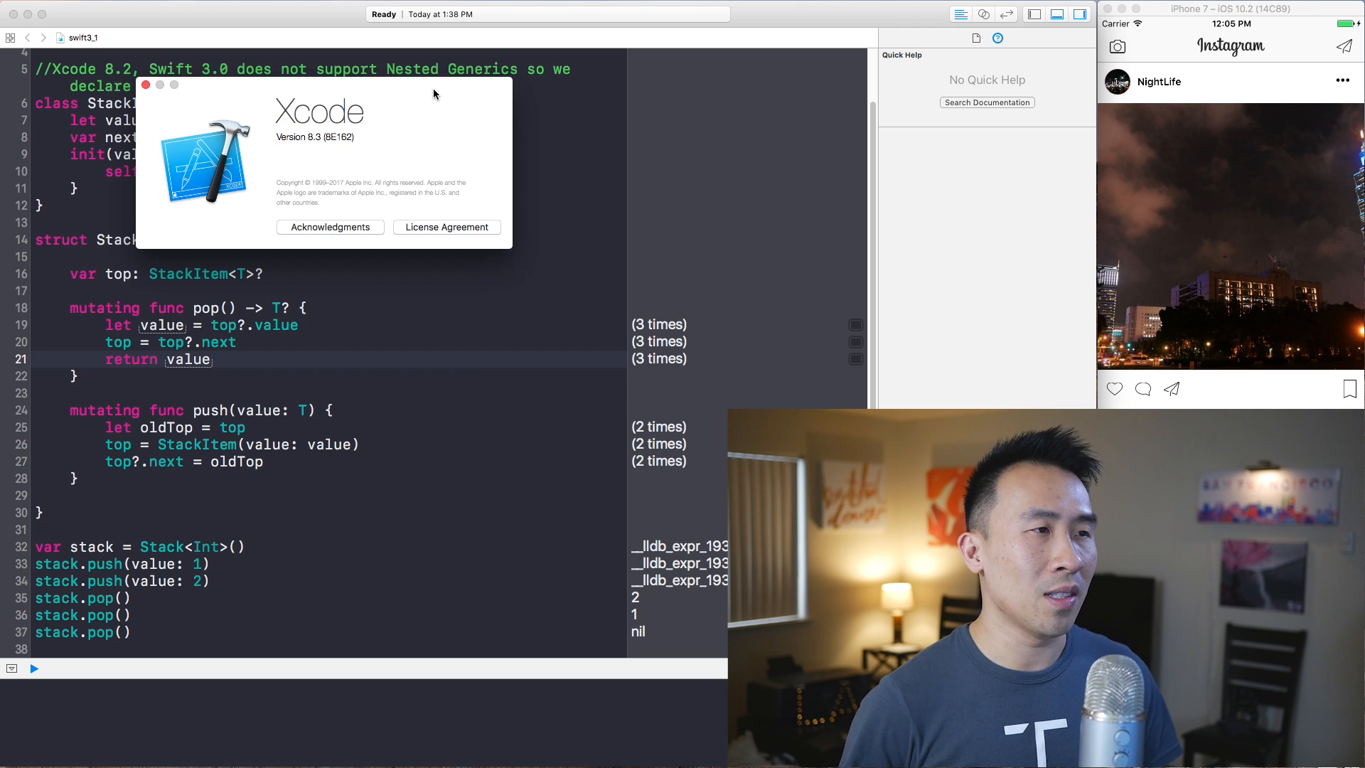
# Step: Dismiss About Xcode and inspect the value constant, StackItem initializer and top property
pyautogui.click(145, 85)
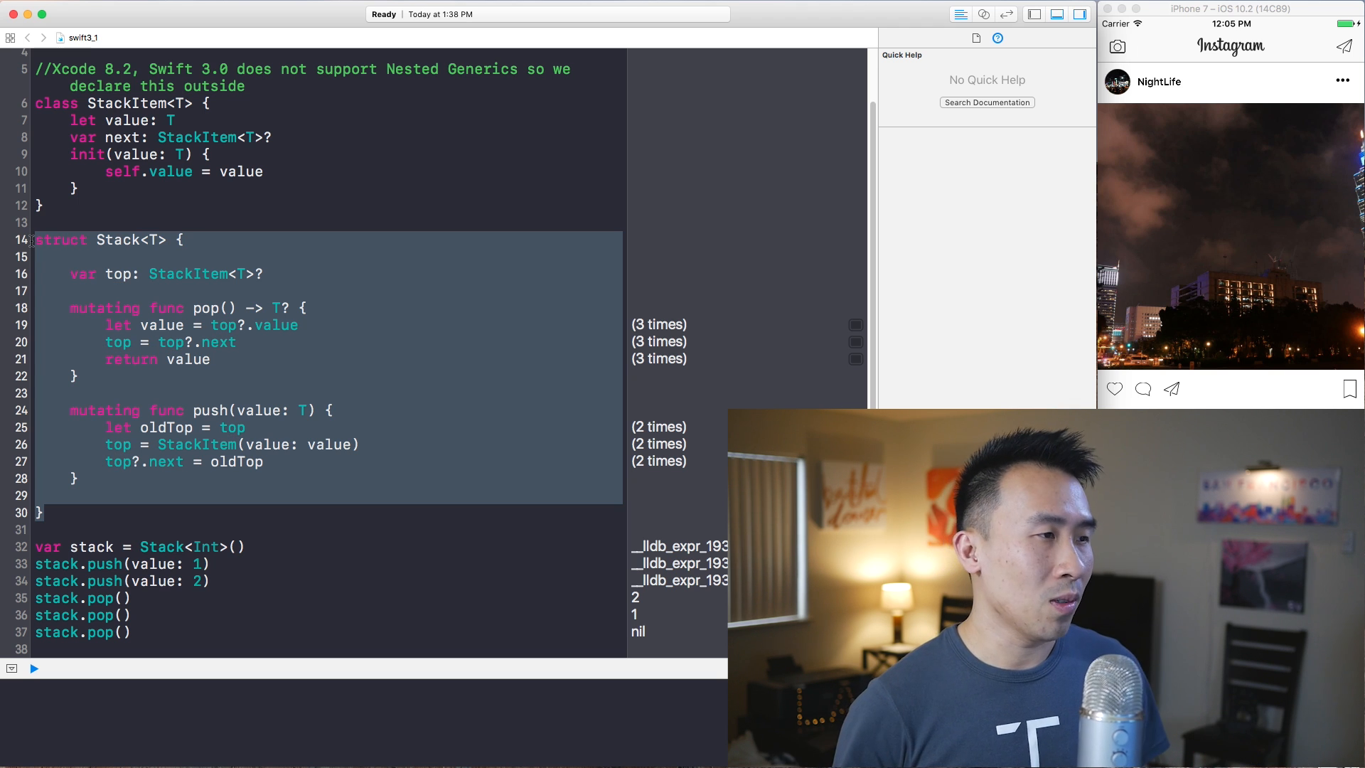
pyautogui.click(188, 359)
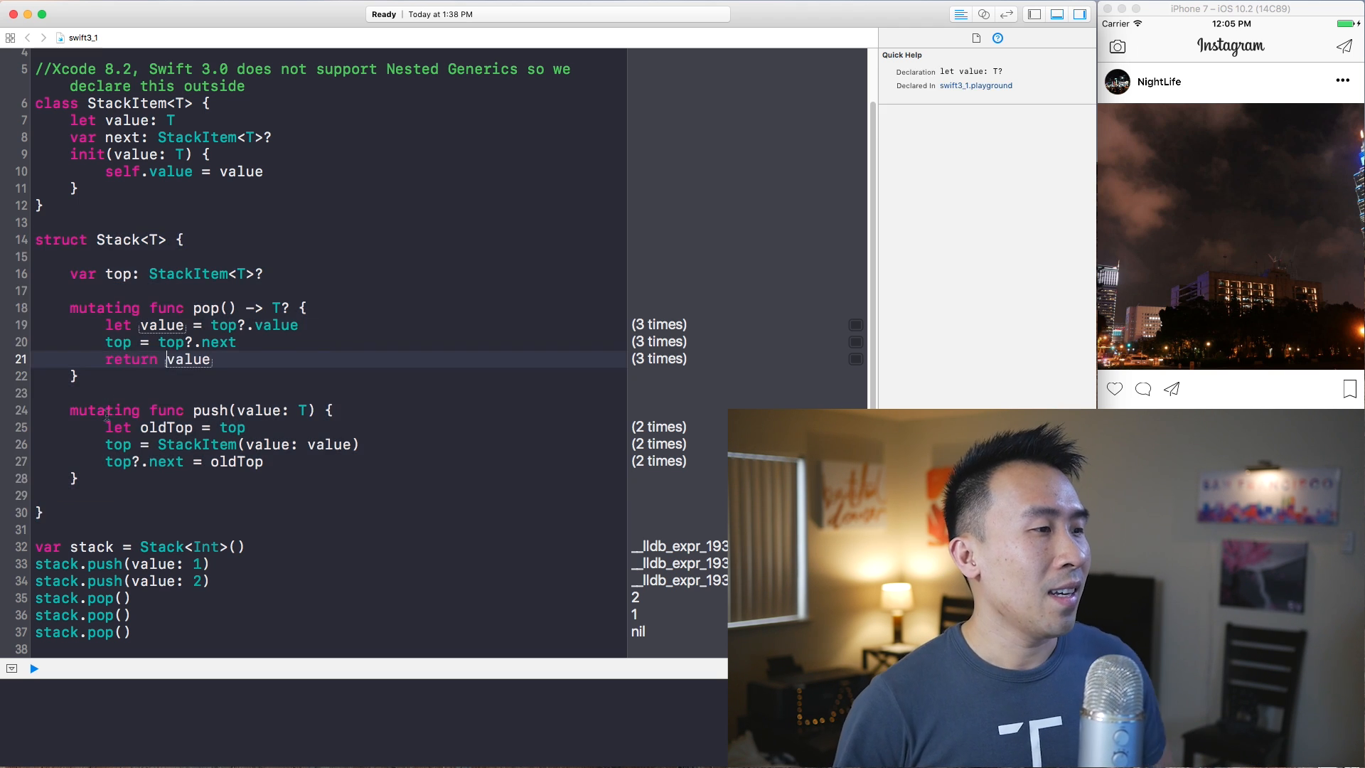
pyautogui.moveTo(30, 239); pyautogui.dragTo(74, 488)
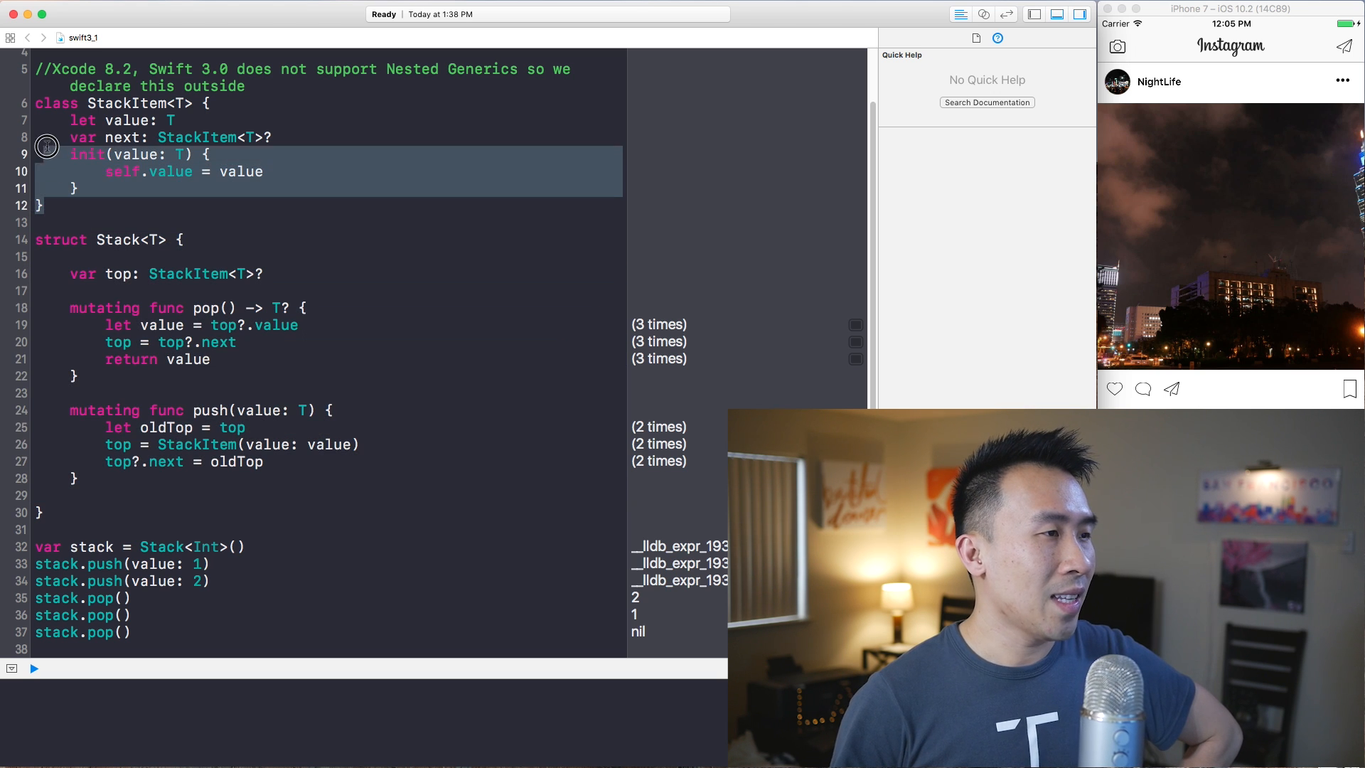
pyautogui.click(118, 273)
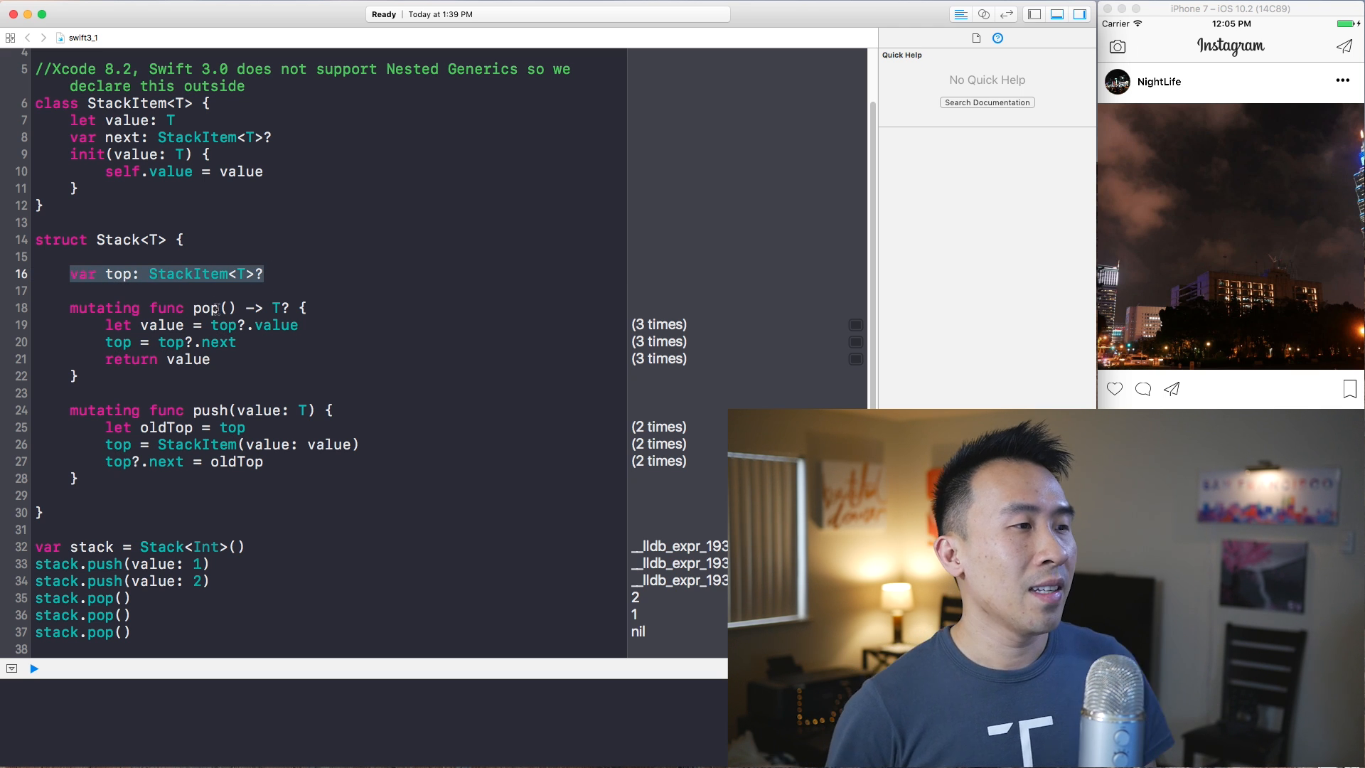
# Step: View the Quick Help declarations for pop, push and the Stack type, then clear them
pyautogui.click(208, 309)
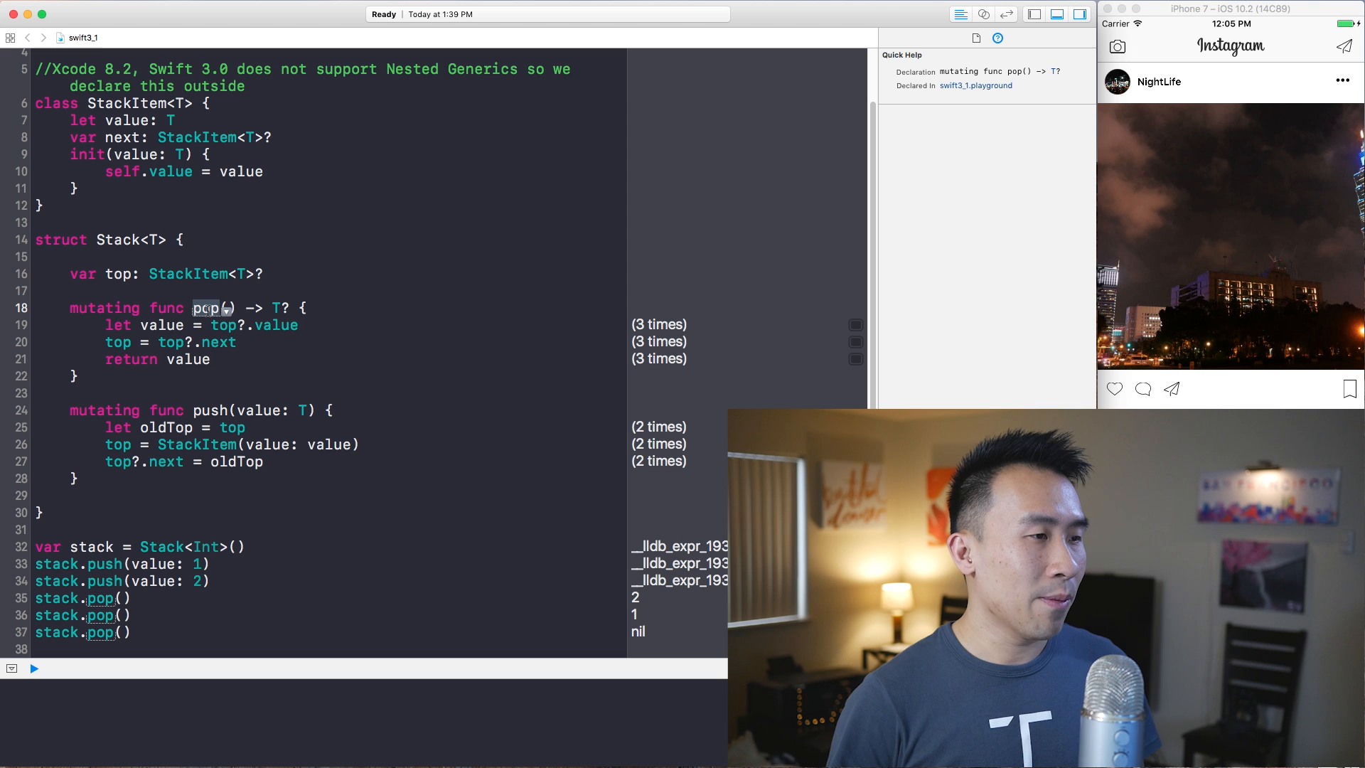
pyautogui.click(209, 410)
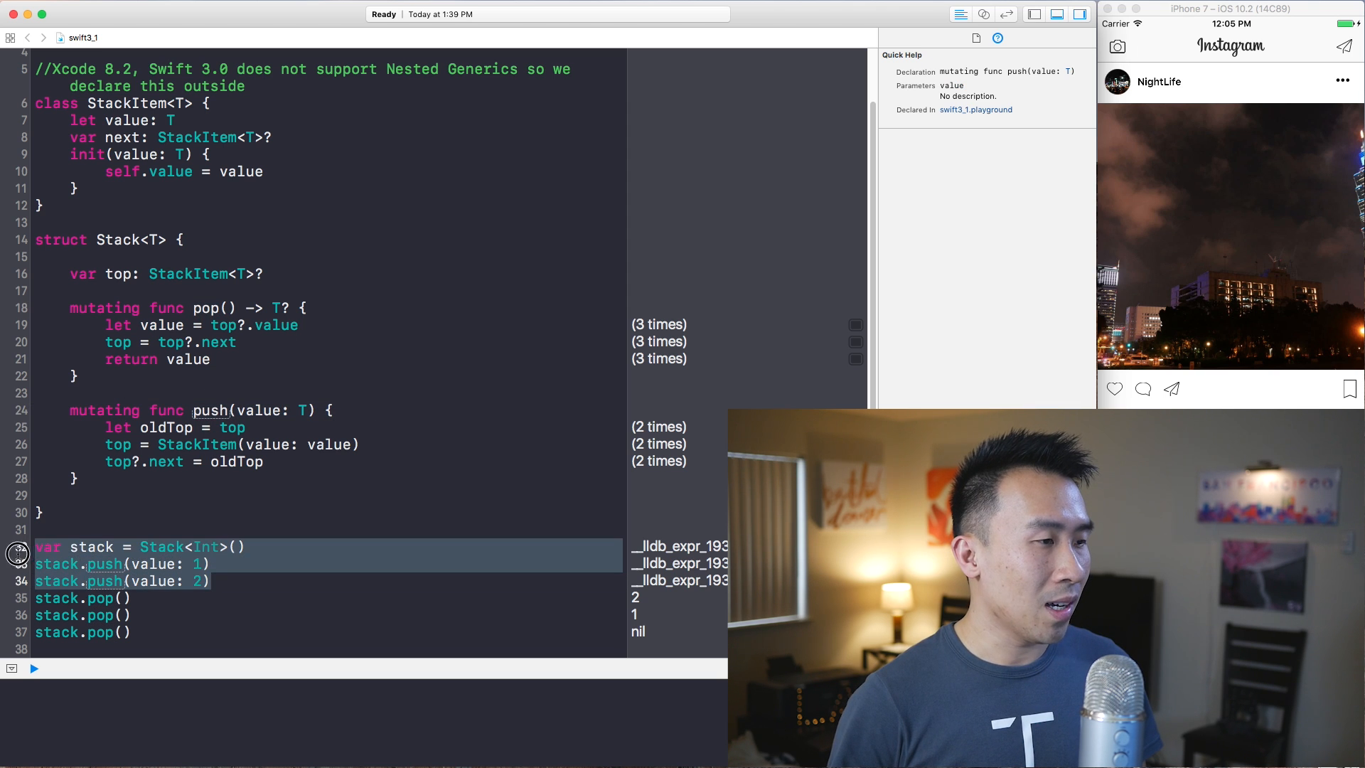
pyautogui.click(161, 546)
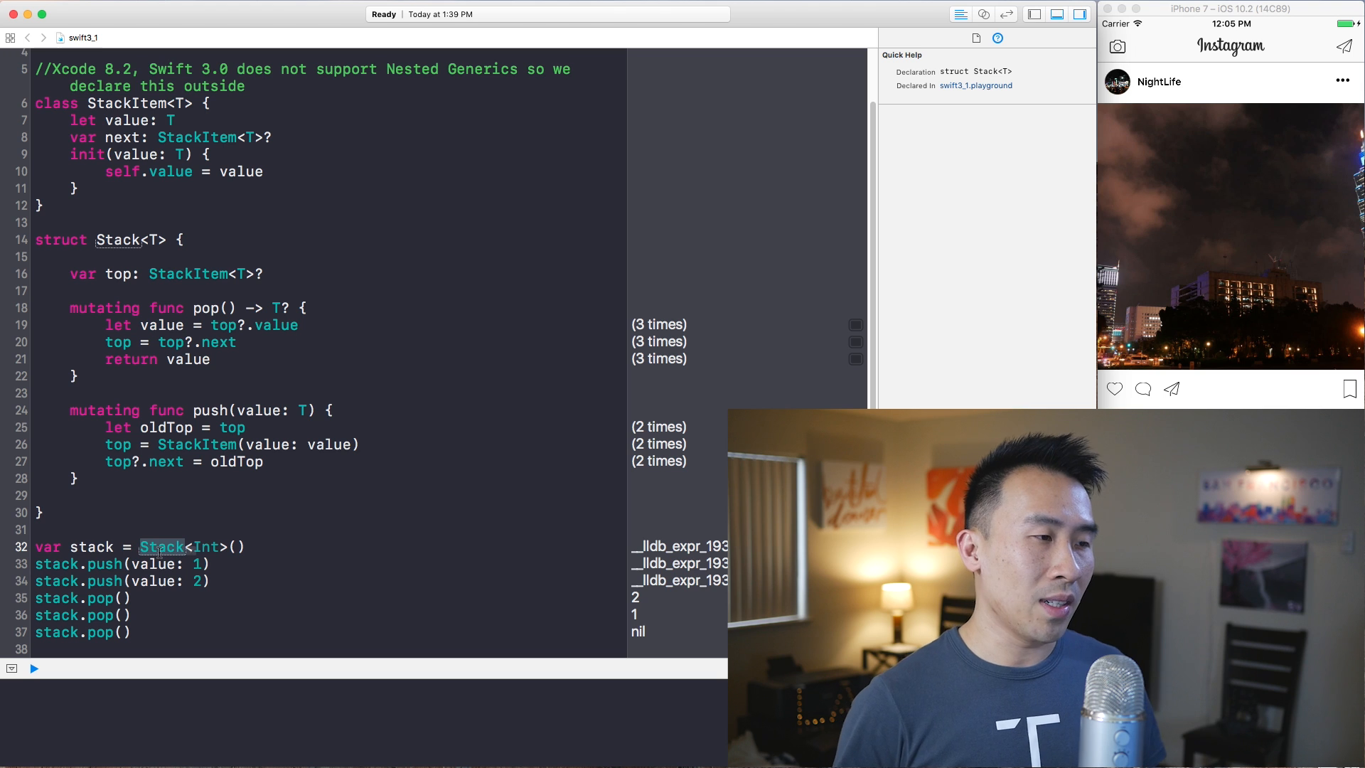
pyautogui.click(206, 563)
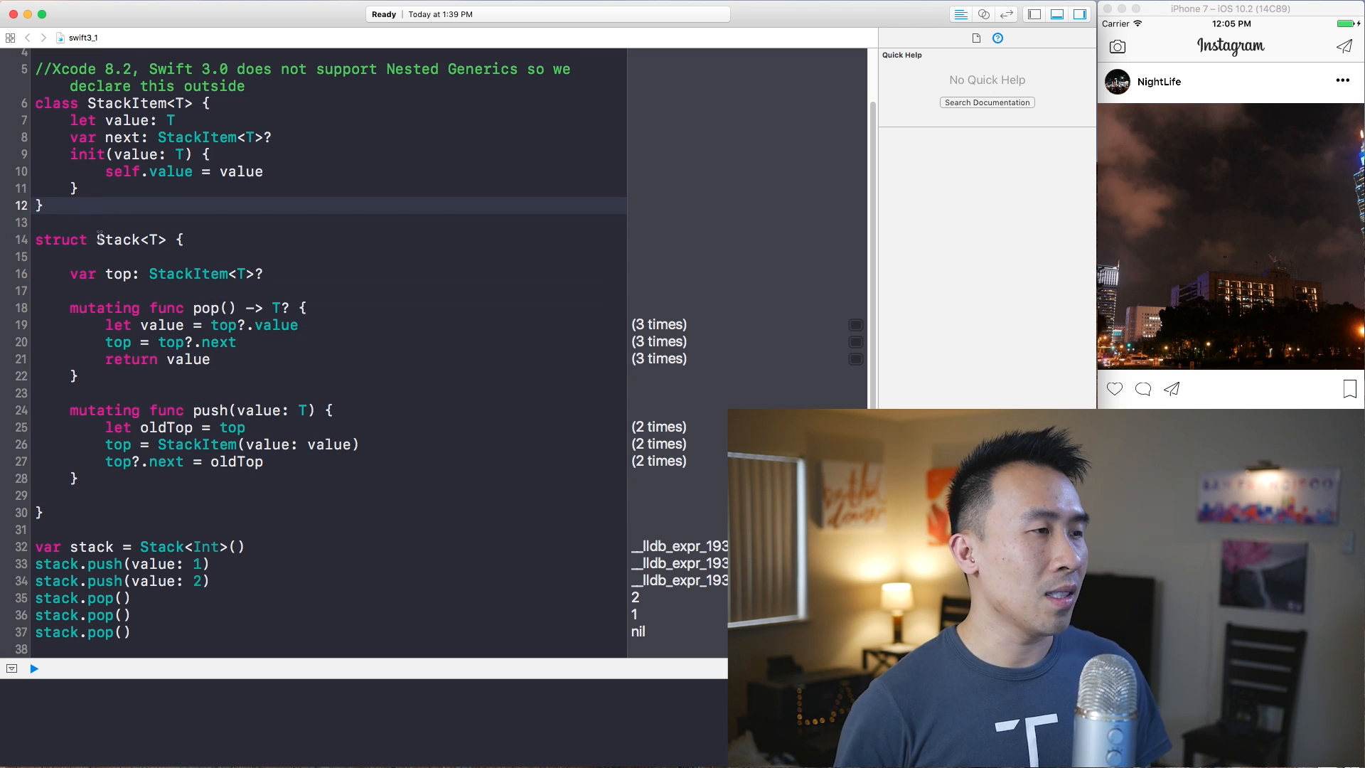
pyautogui.scroll(-3)
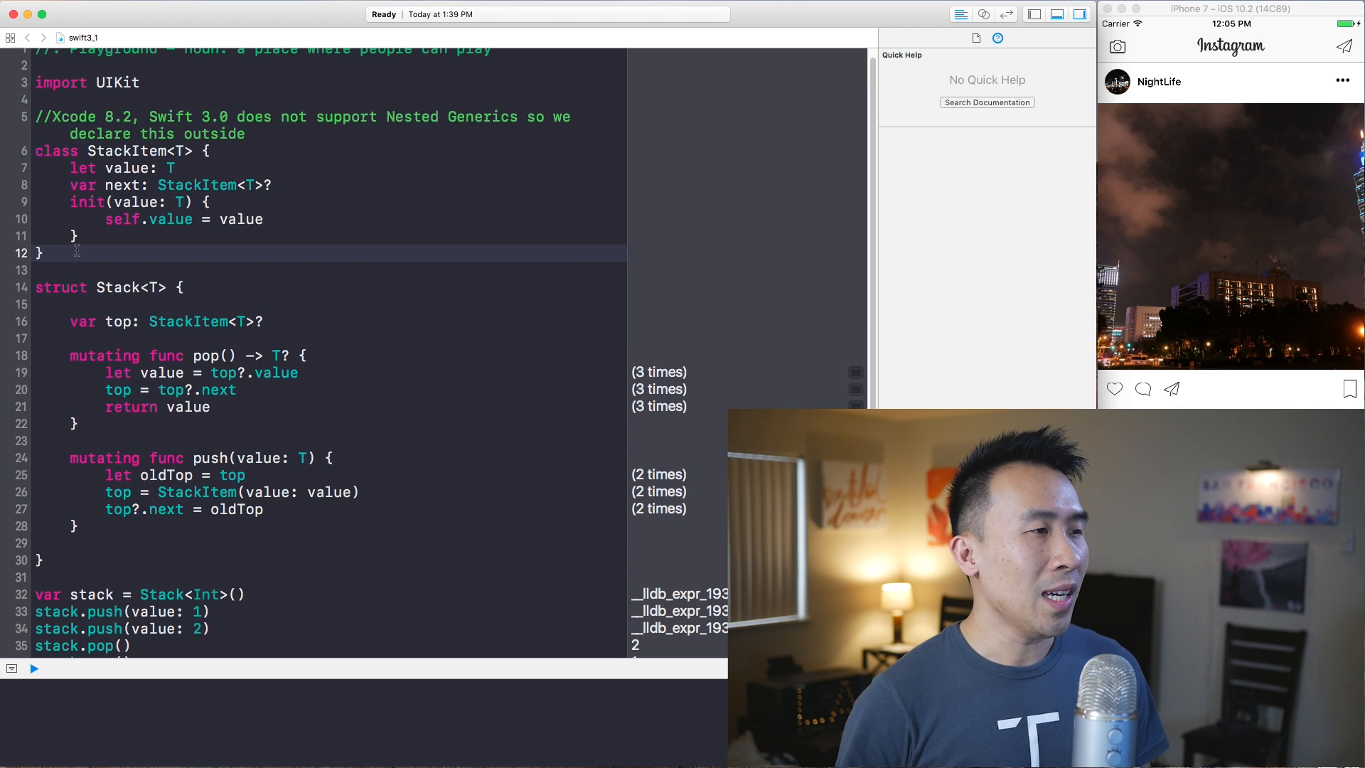
pyautogui.moveTo(34, 150); pyautogui.dragTo(79, 253)
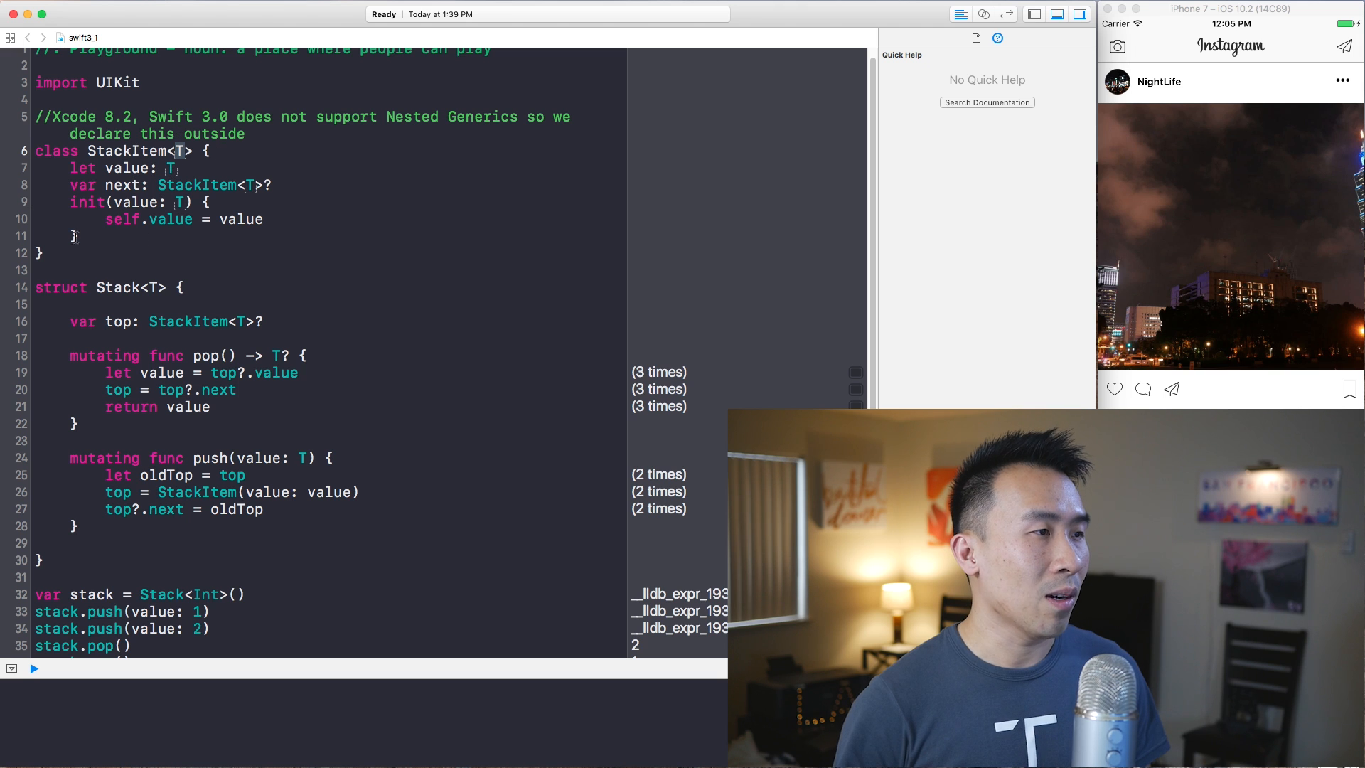
pyautogui.doubleClick(131, 287)
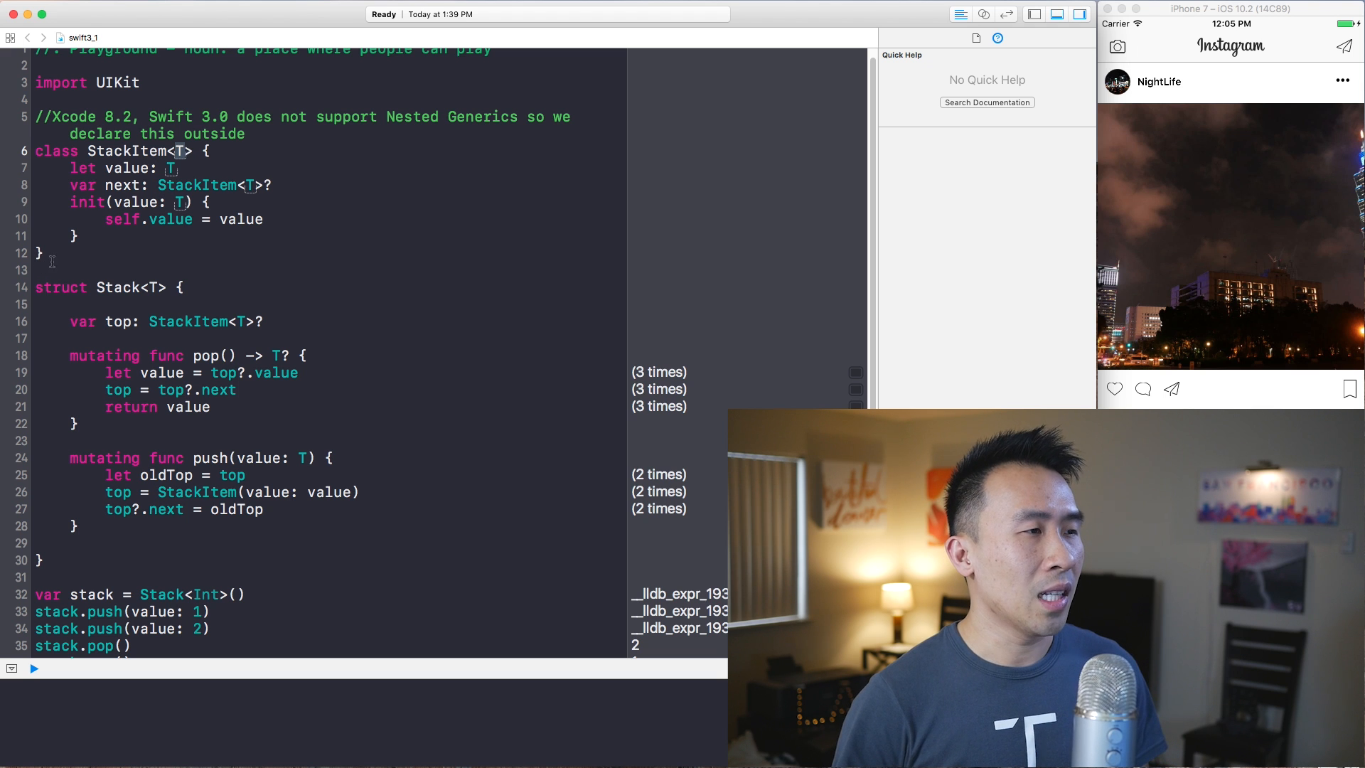
pyautogui.moveTo(34, 149); pyautogui.dragTo(78, 253)
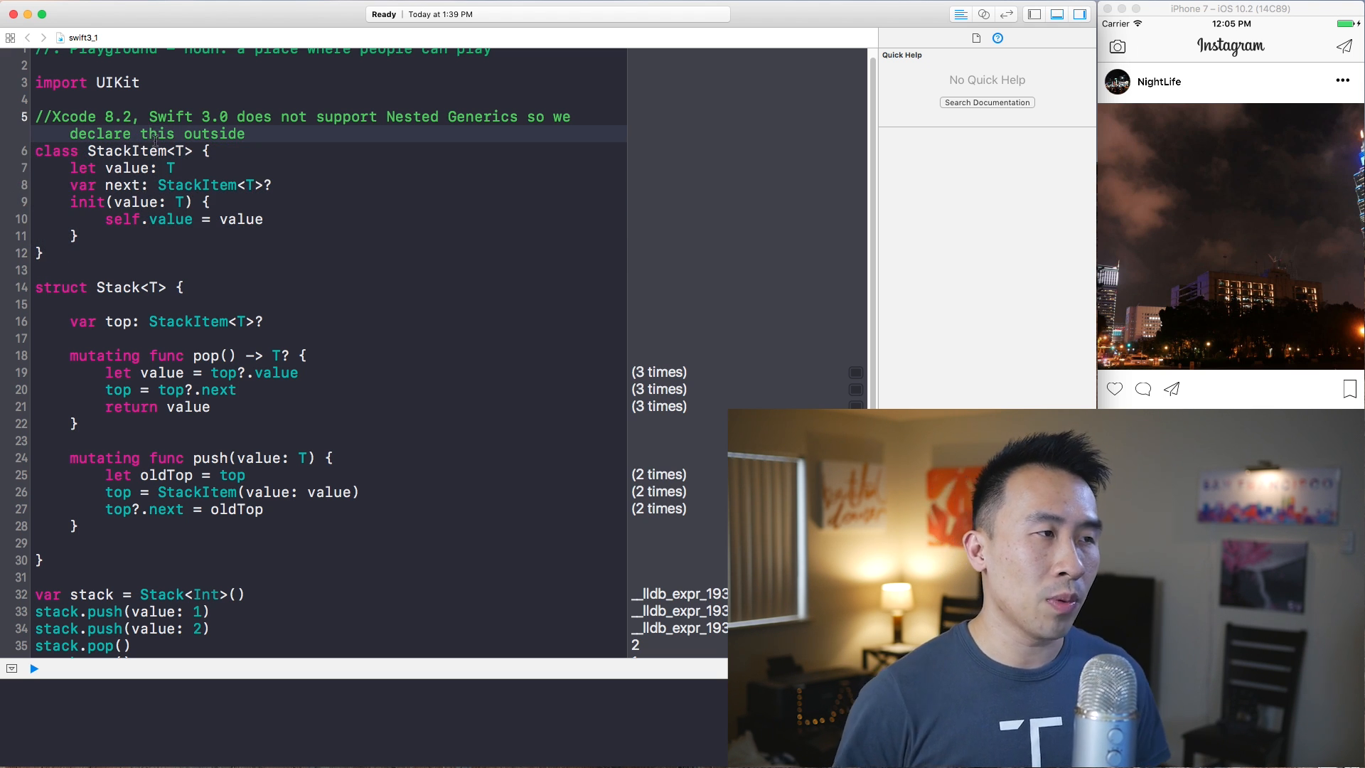
pyautogui.doubleClick(170, 115)
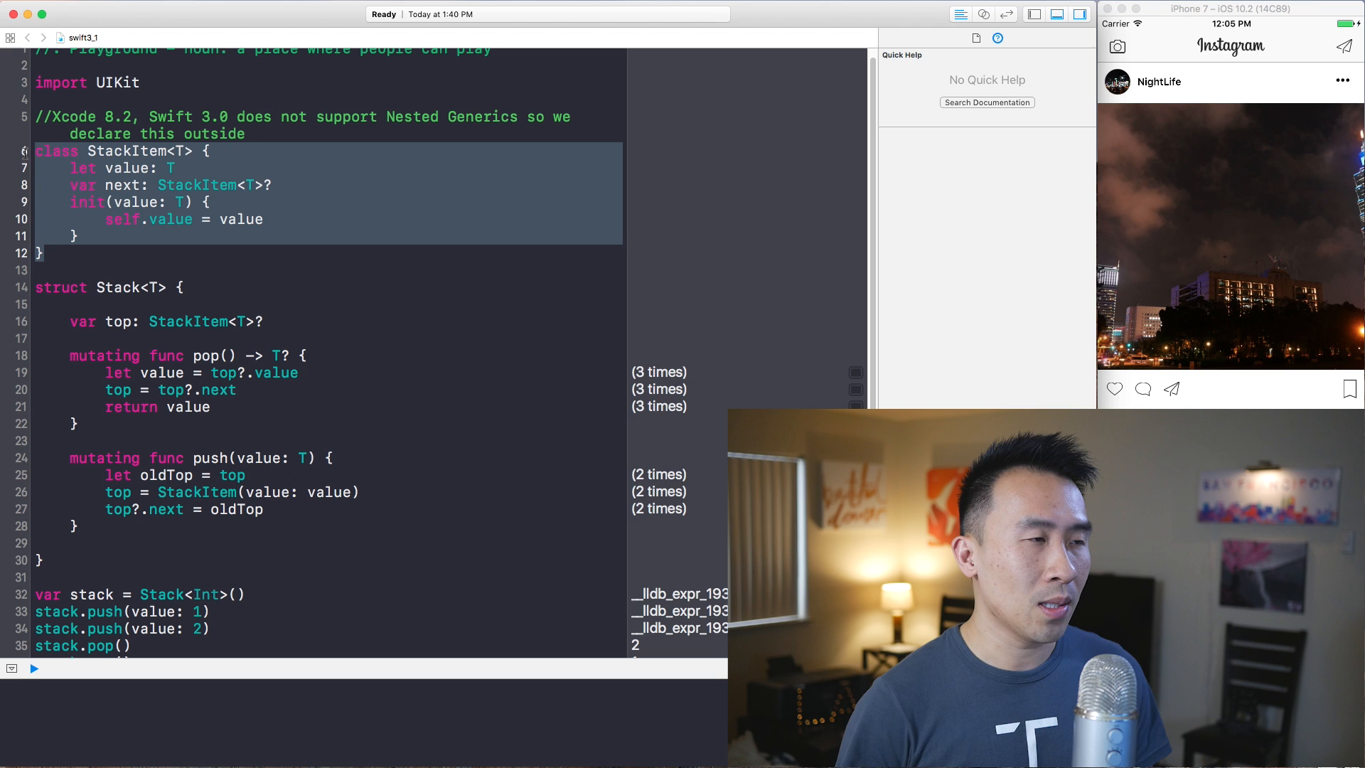
pyautogui.click(242, 219)
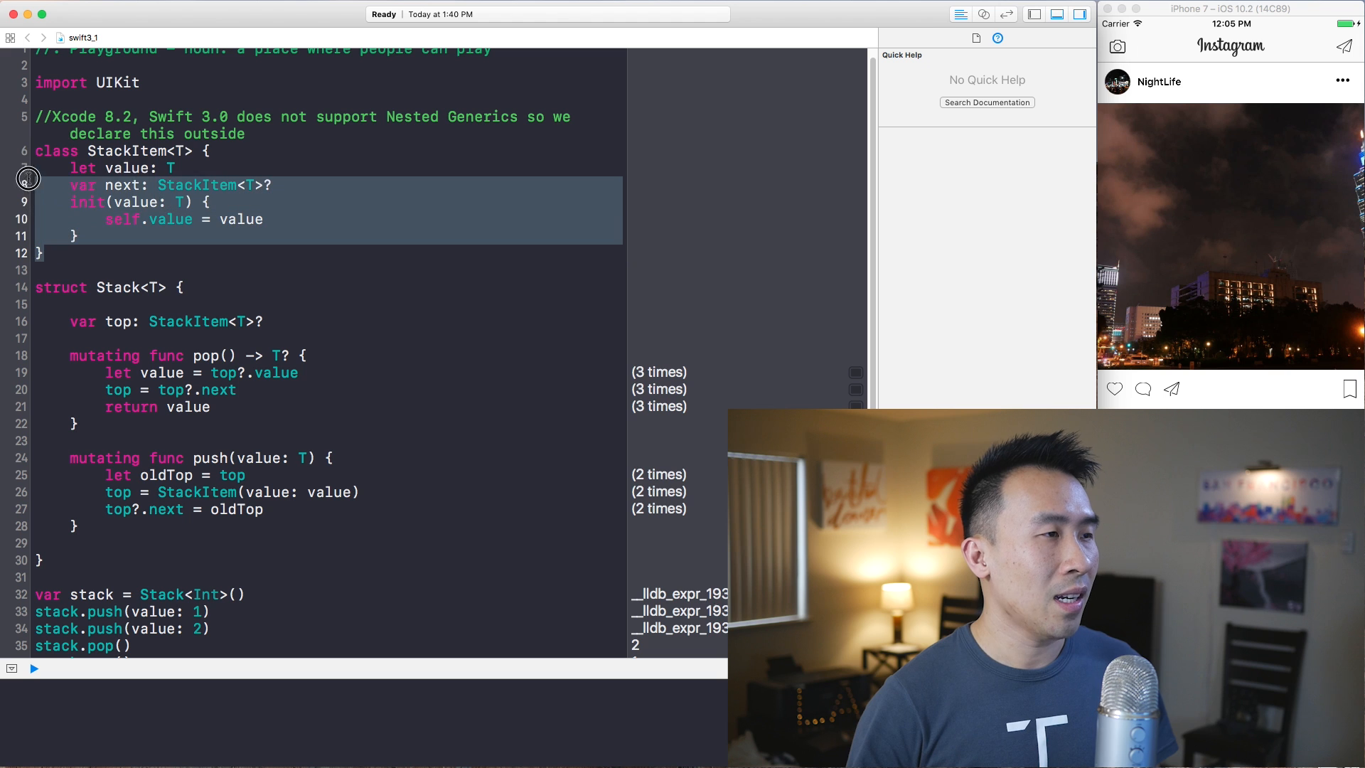
# Step: Comment out the standalone StackItem class and paste it nested inside struct Stack<T>
pyautogui.press('cmd+/')
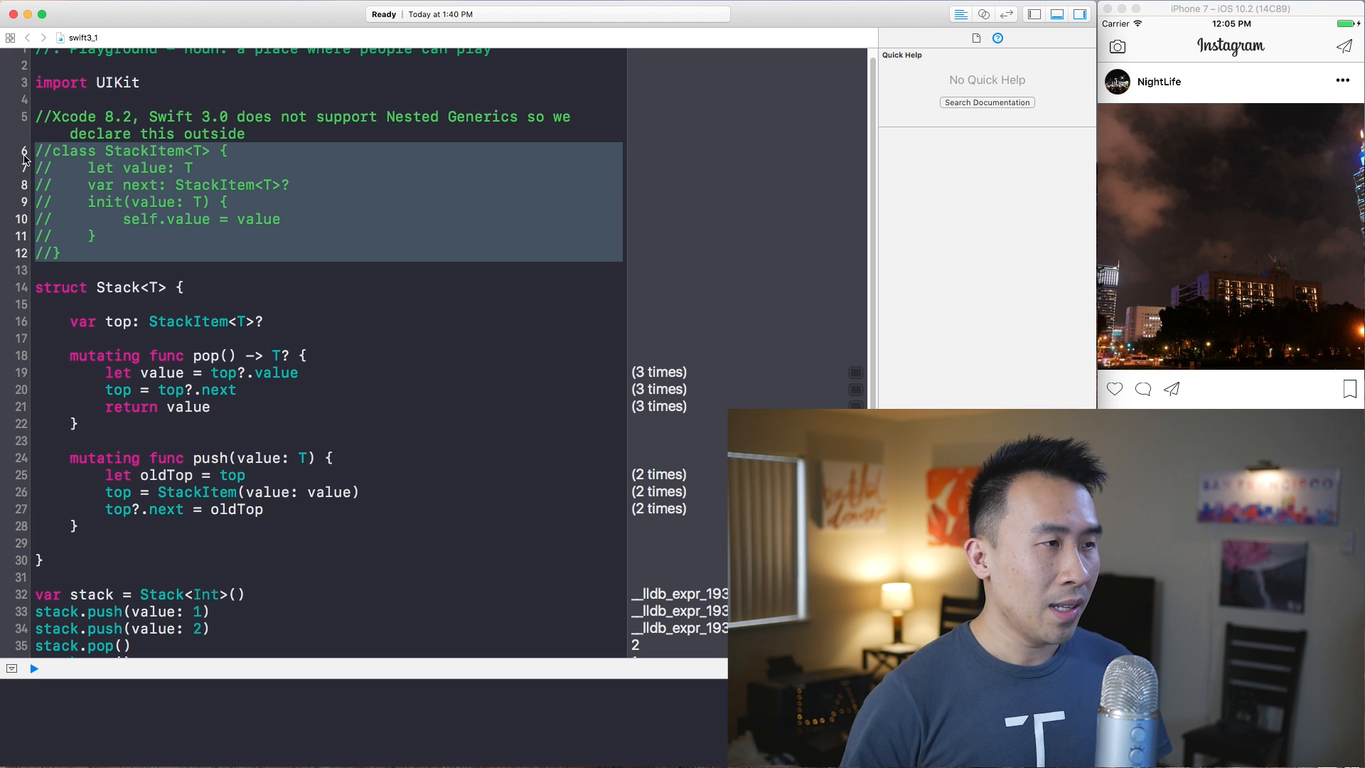
pyautogui.click(34, 668)
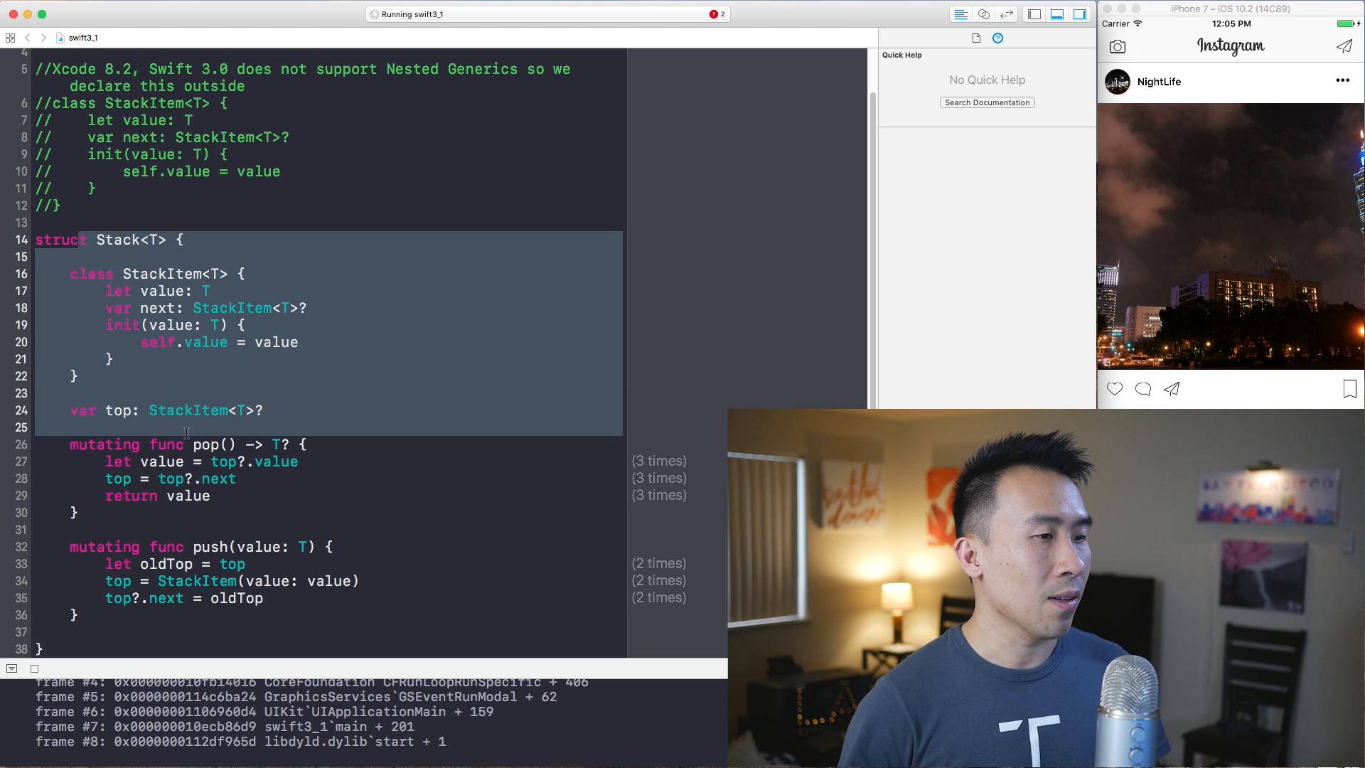
pyautogui.scroll(-3)
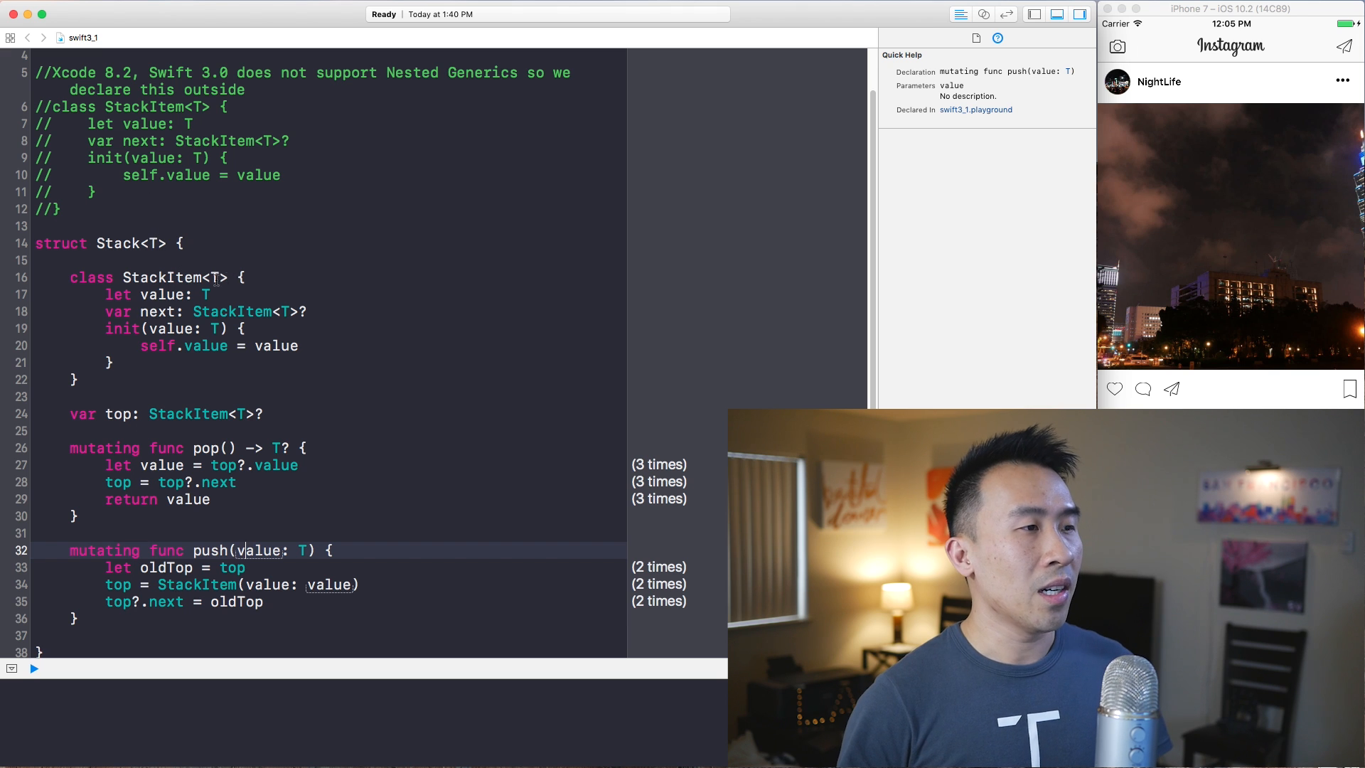
# Step: Check the push and Stack declarations and confirm the playground still pops 2, 1, nil
pyautogui.click(162, 277)
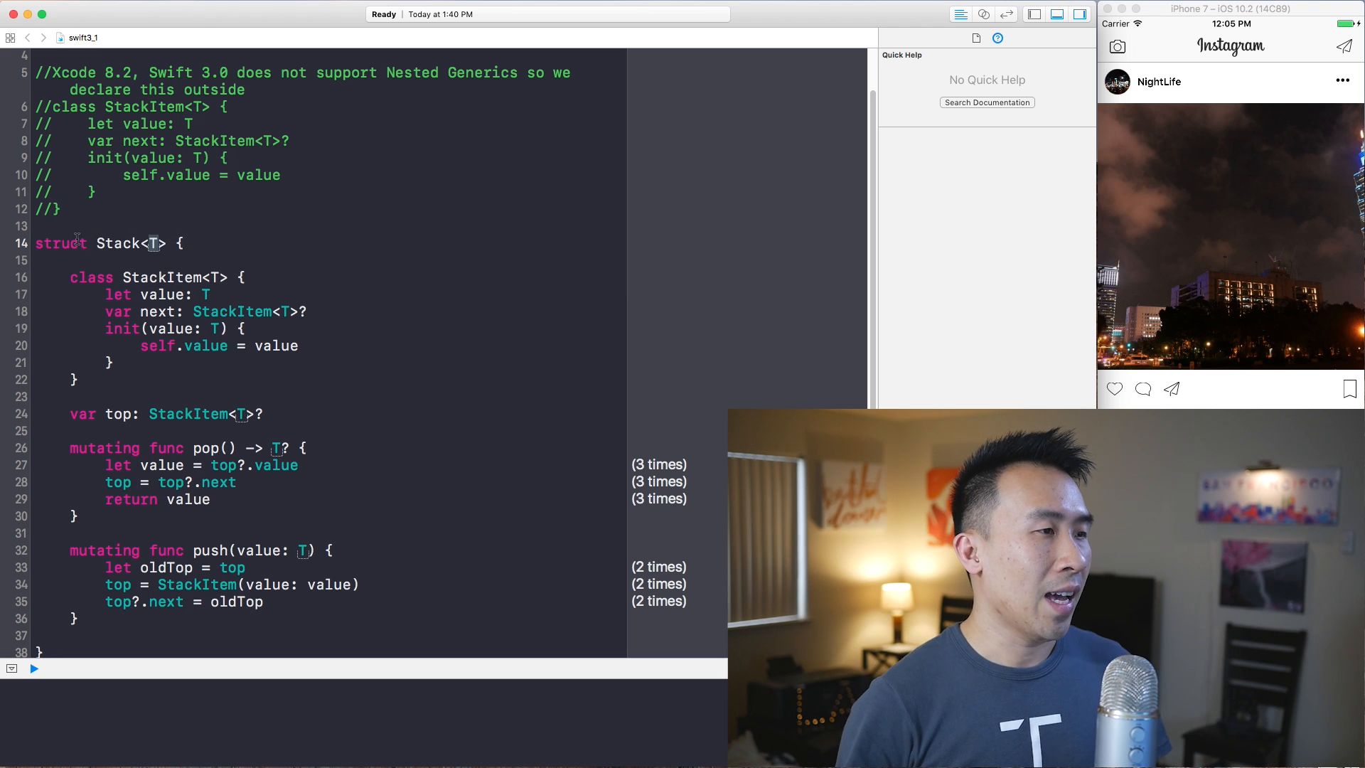
pyautogui.click(118, 243)
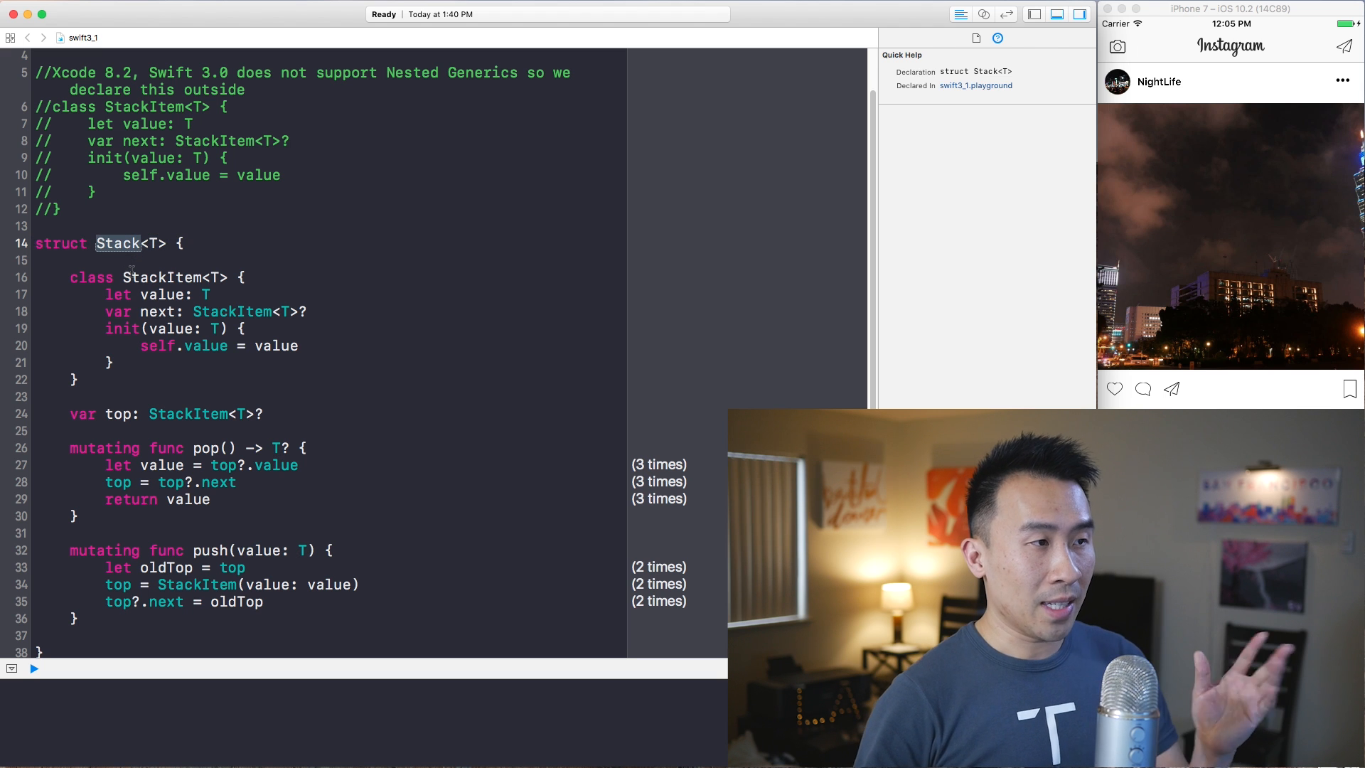
pyautogui.scroll(-3)
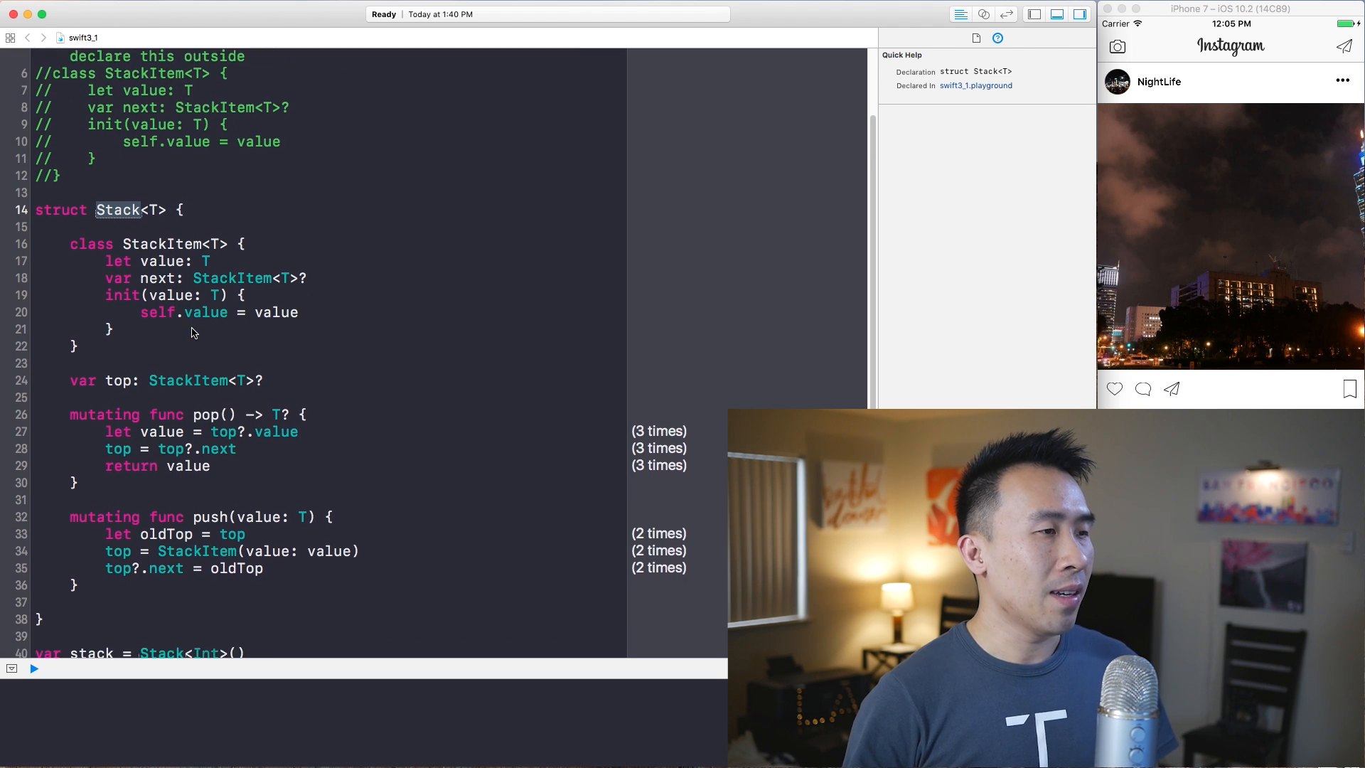
pyautogui.scroll(-3)
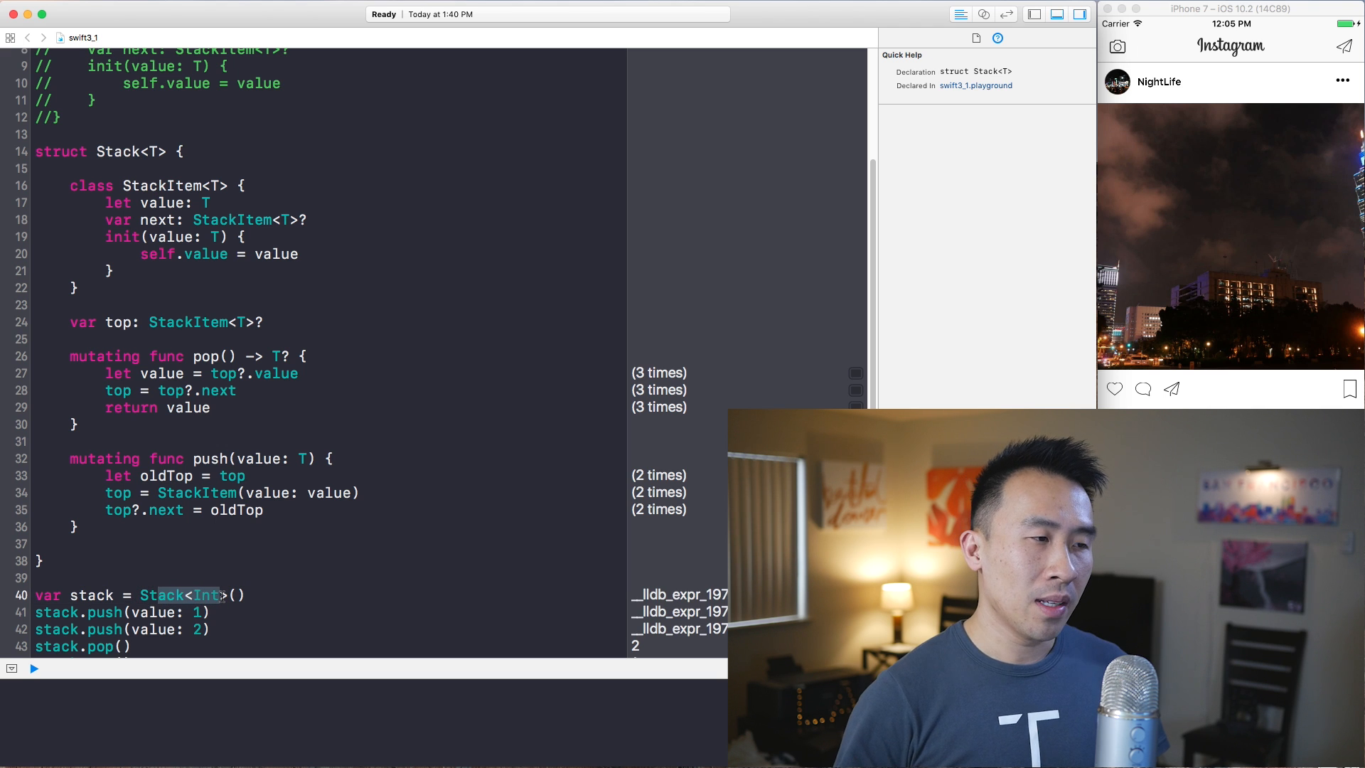
pyautogui.click(206, 596)
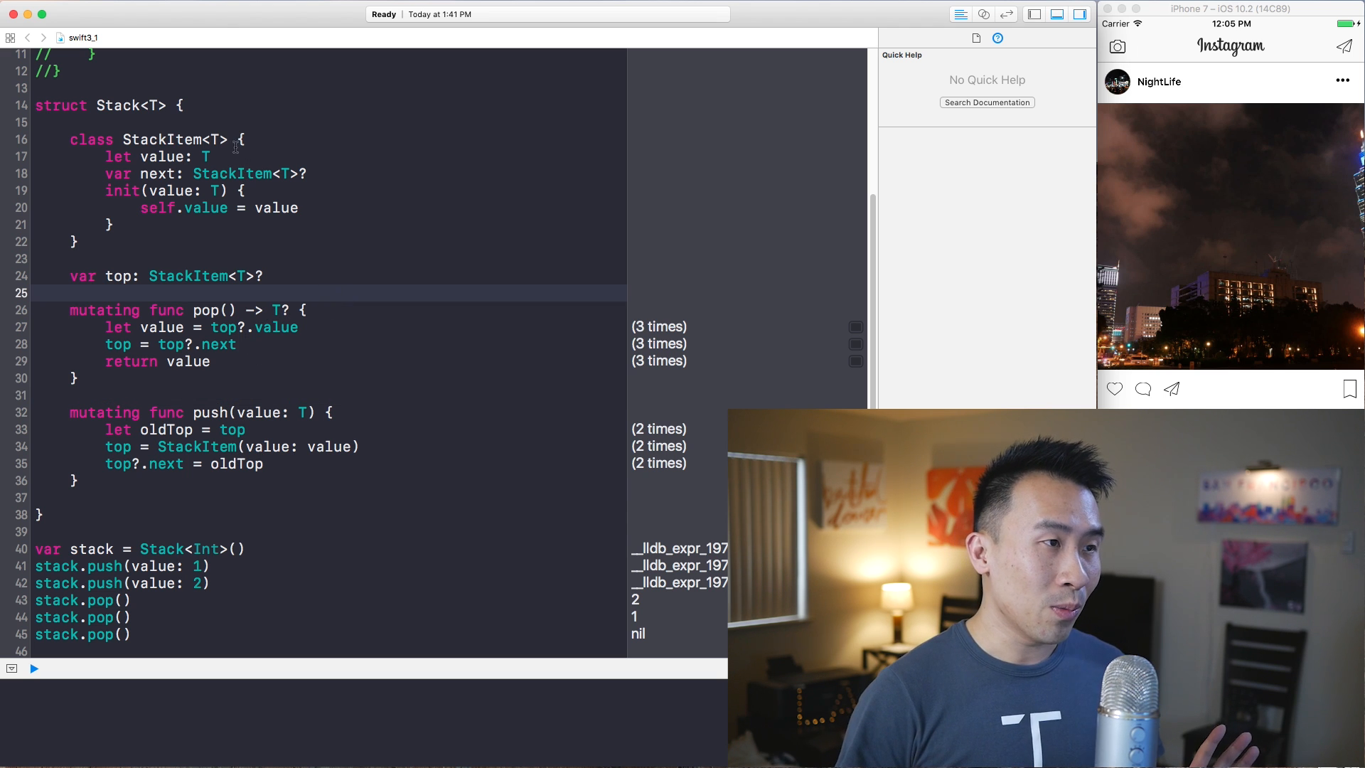
# Step: Drop the <T> generic parameter from the nested StackItem so top is a plain optional StackItem
pyautogui.doubleClick(215, 140)
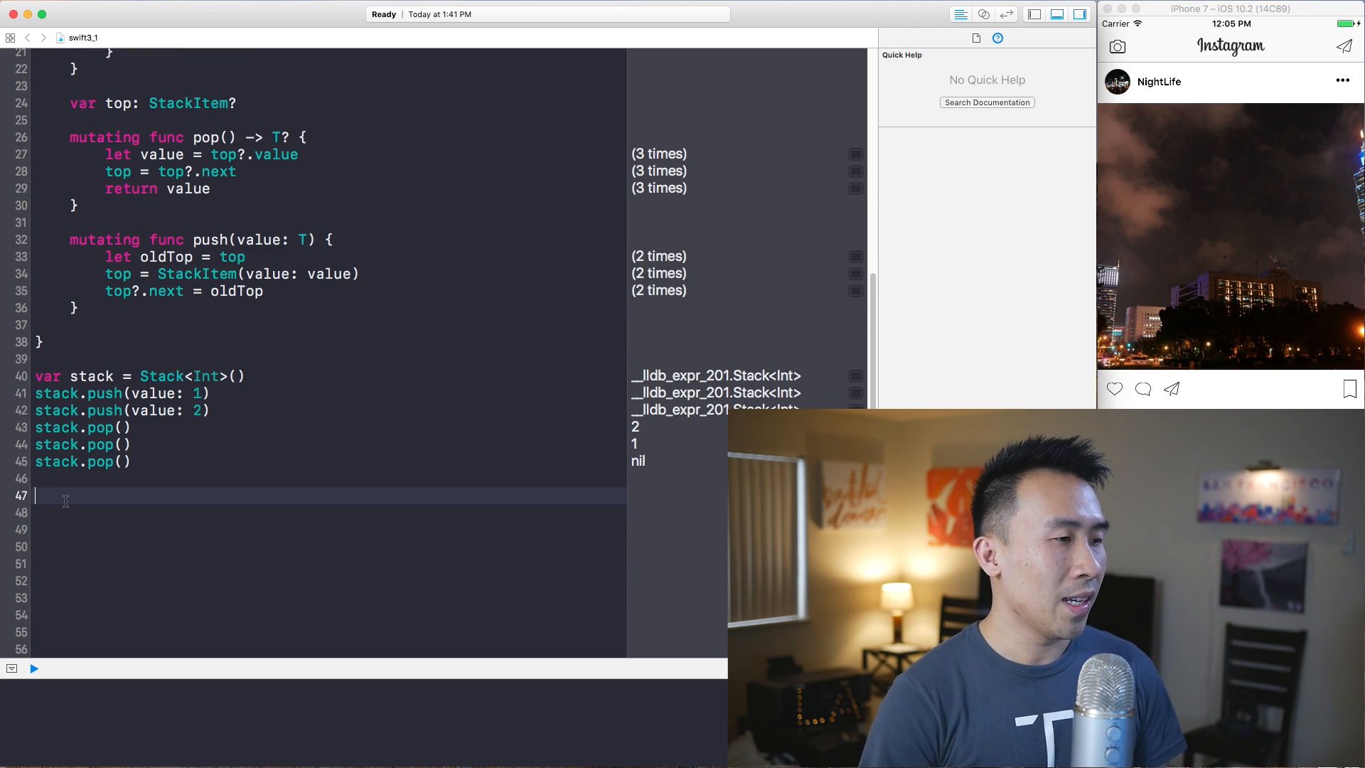
# Step: Begin a version check with #if swift(>=3.1)
pyautogui.write('#if')
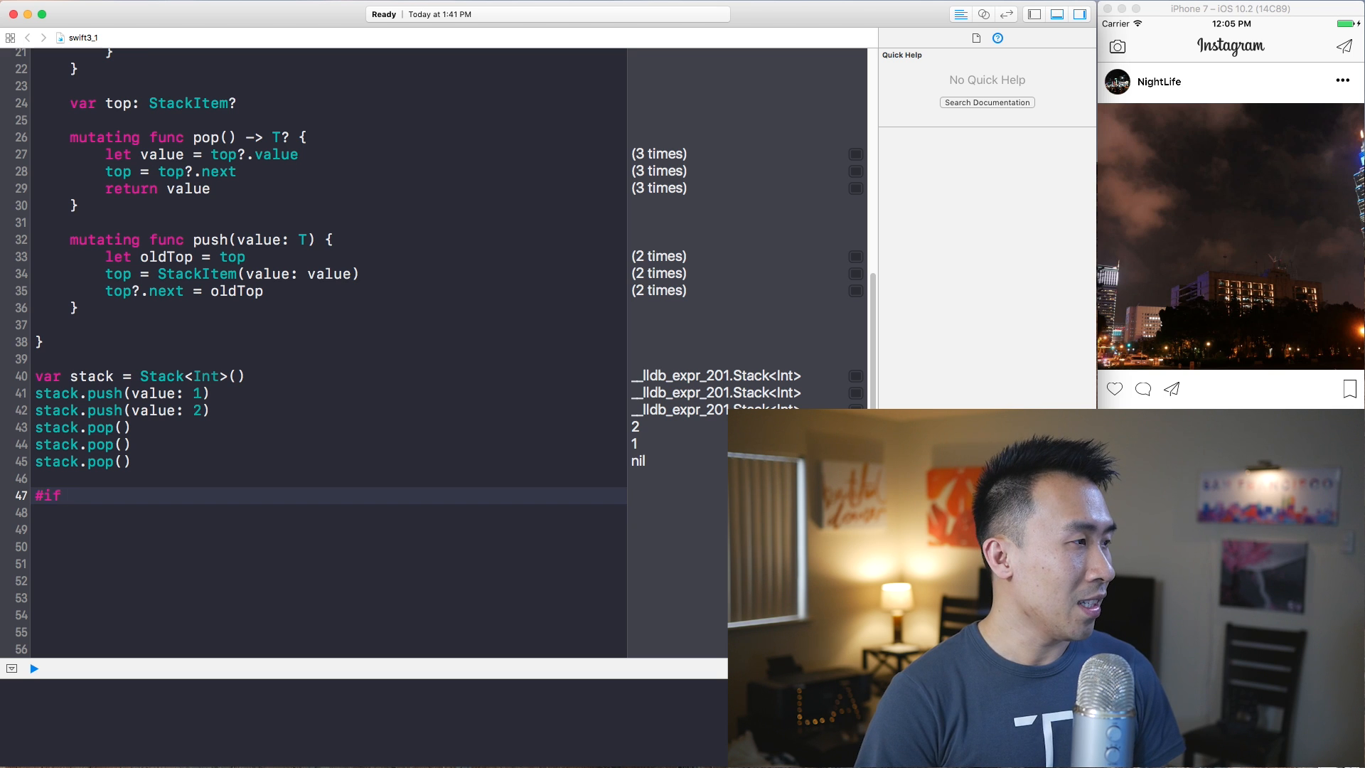
pyautogui.write('swfi')
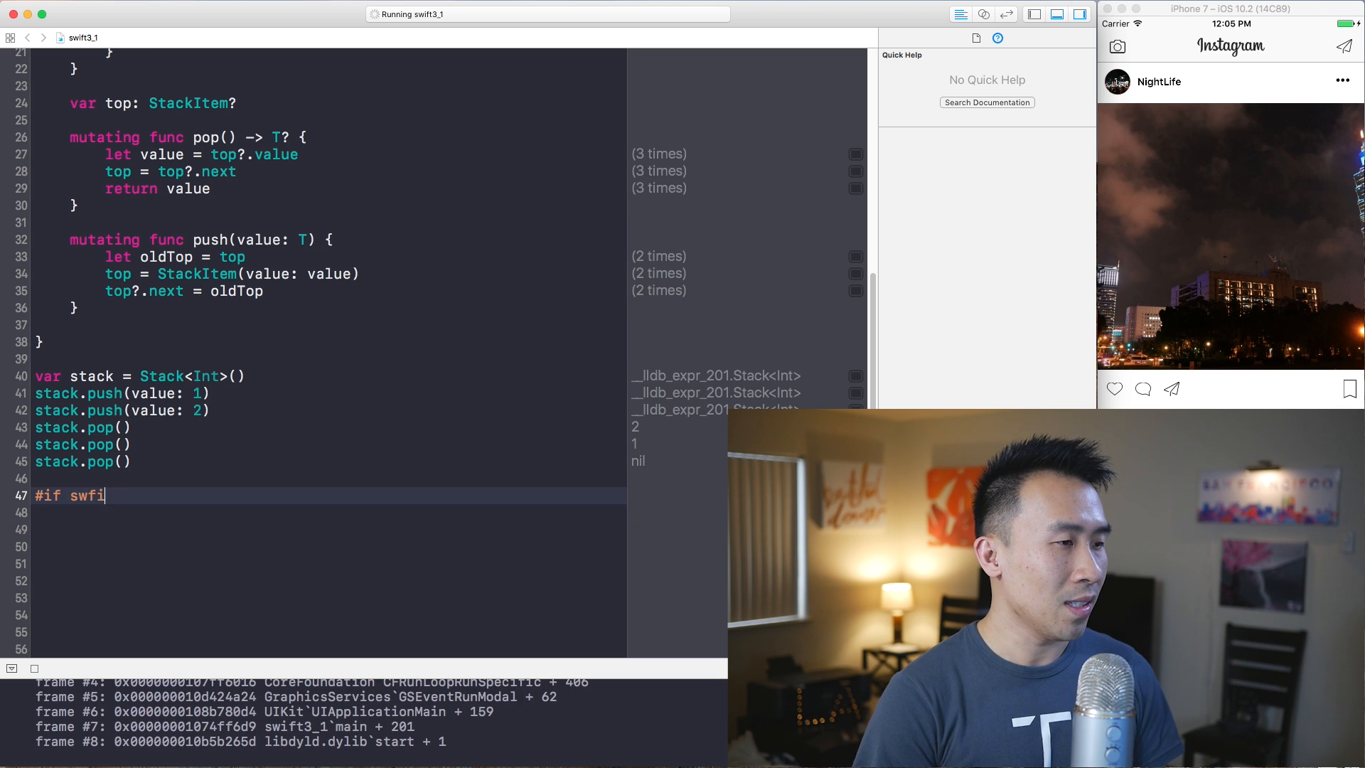
pyautogui.write('swift(>)')
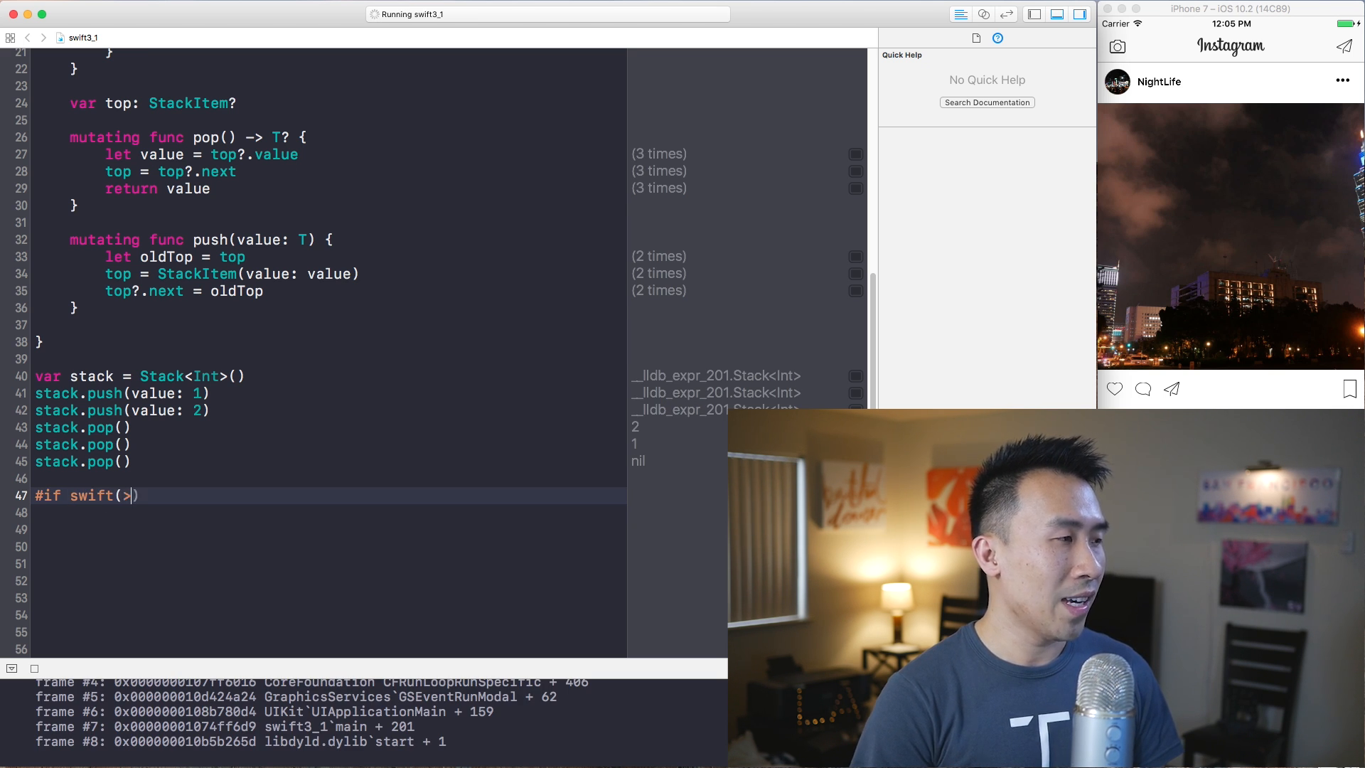
pyautogui.write('=3.1')
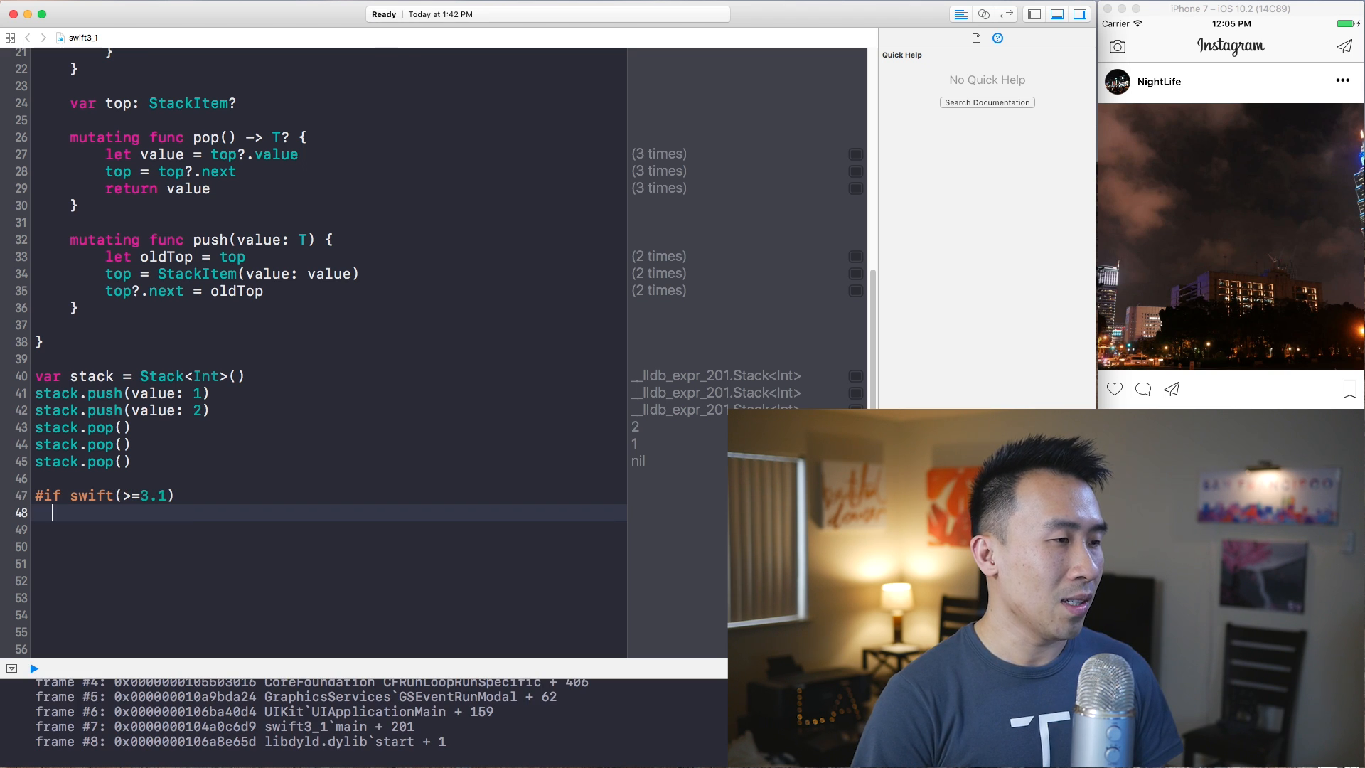
# Step: Define func intVersion(number: Double) -> Int? returning Int(exactly: number)
pyautogui.write('func')
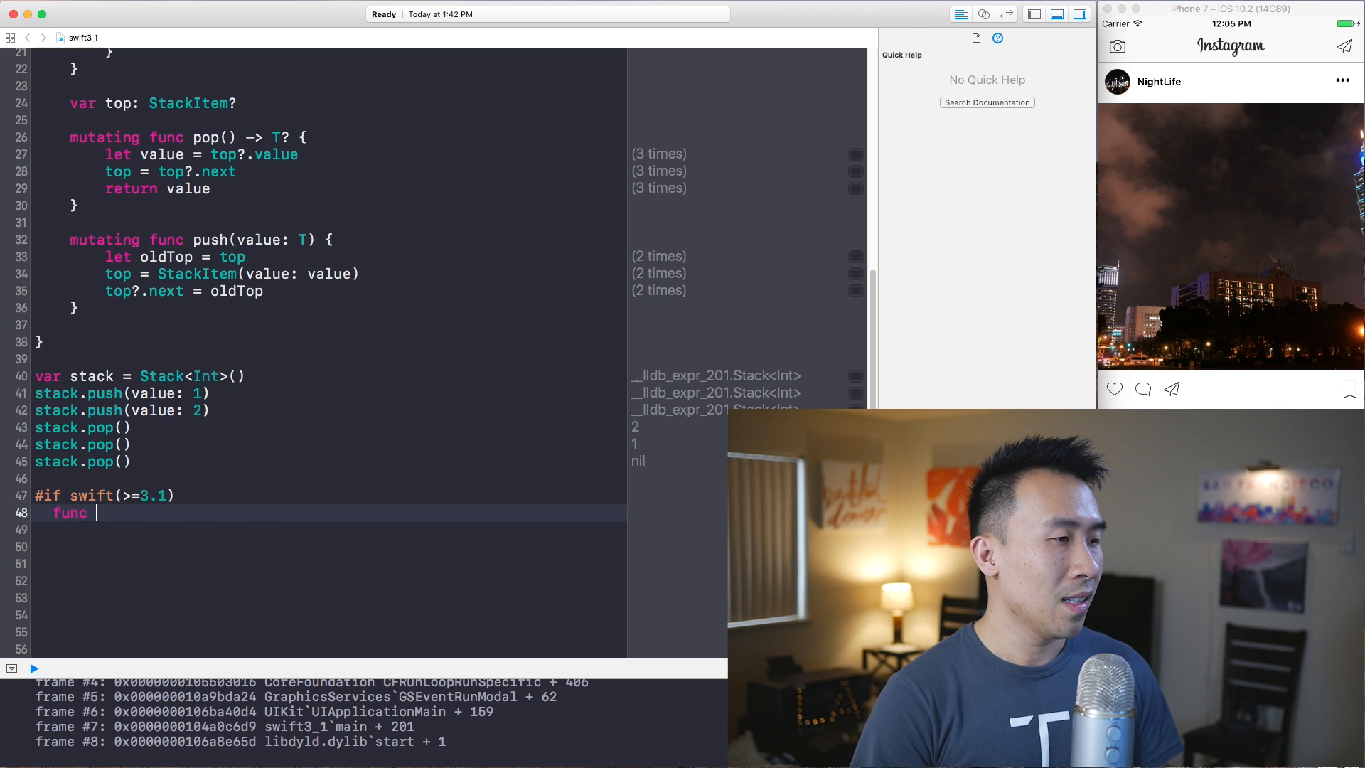
pyautogui.write('intVersion')
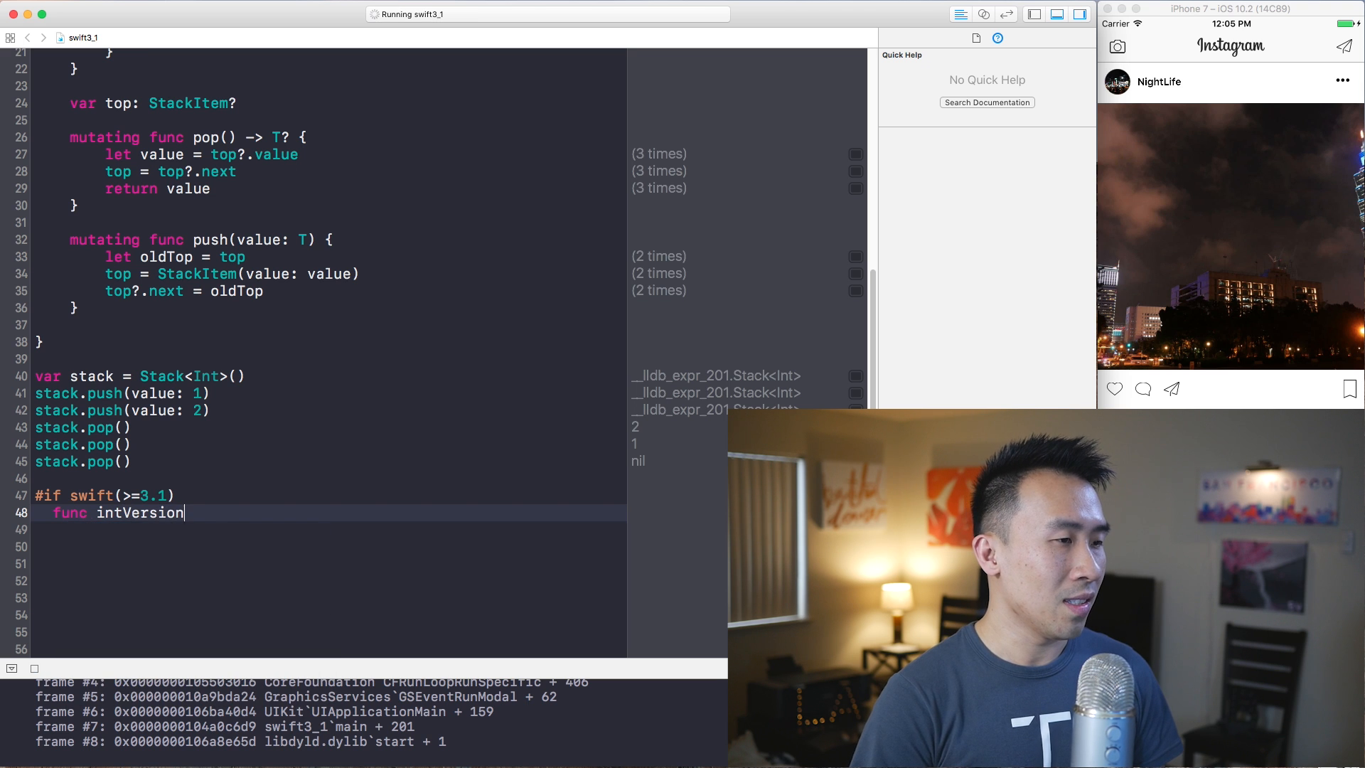
pyautogui.write('(number: Double) -> Int? {')
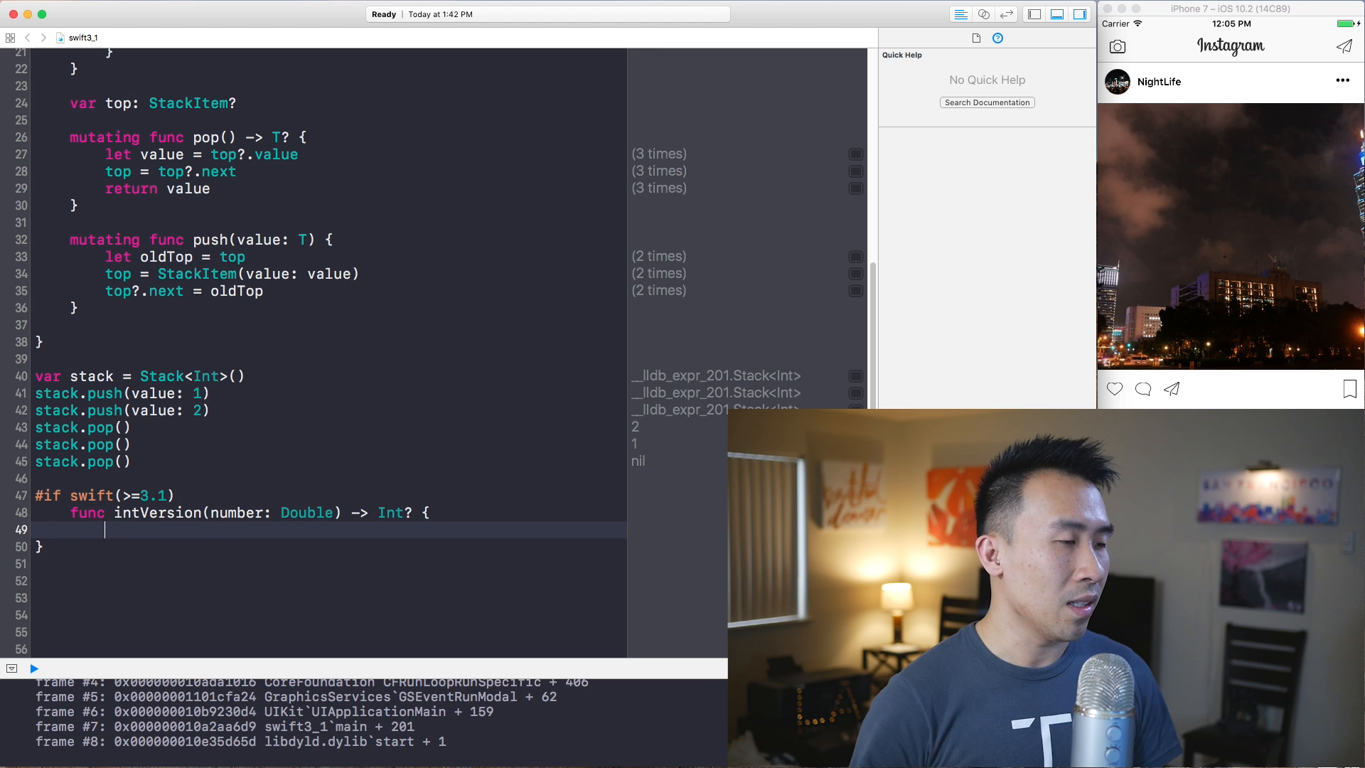
pyautogui.write('return')
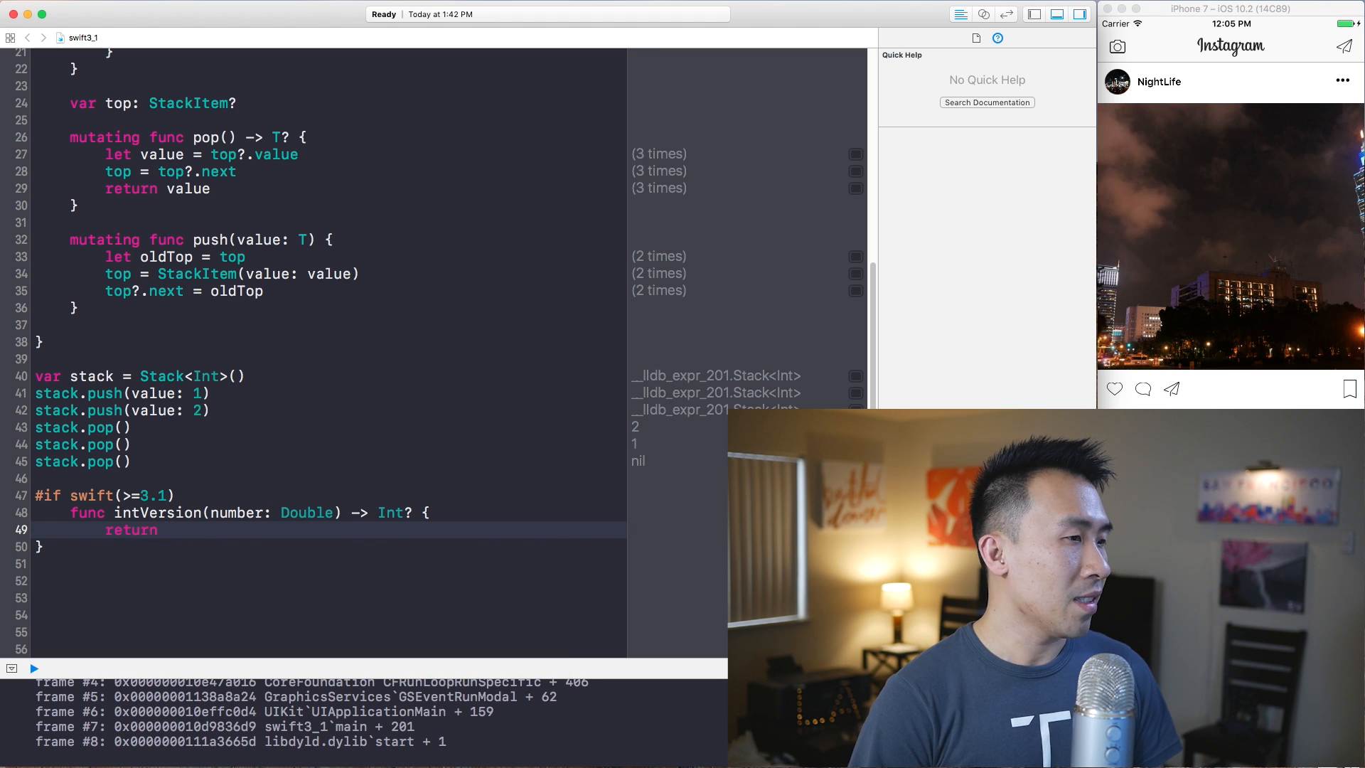
pyautogui.write('Int(exactly: number')
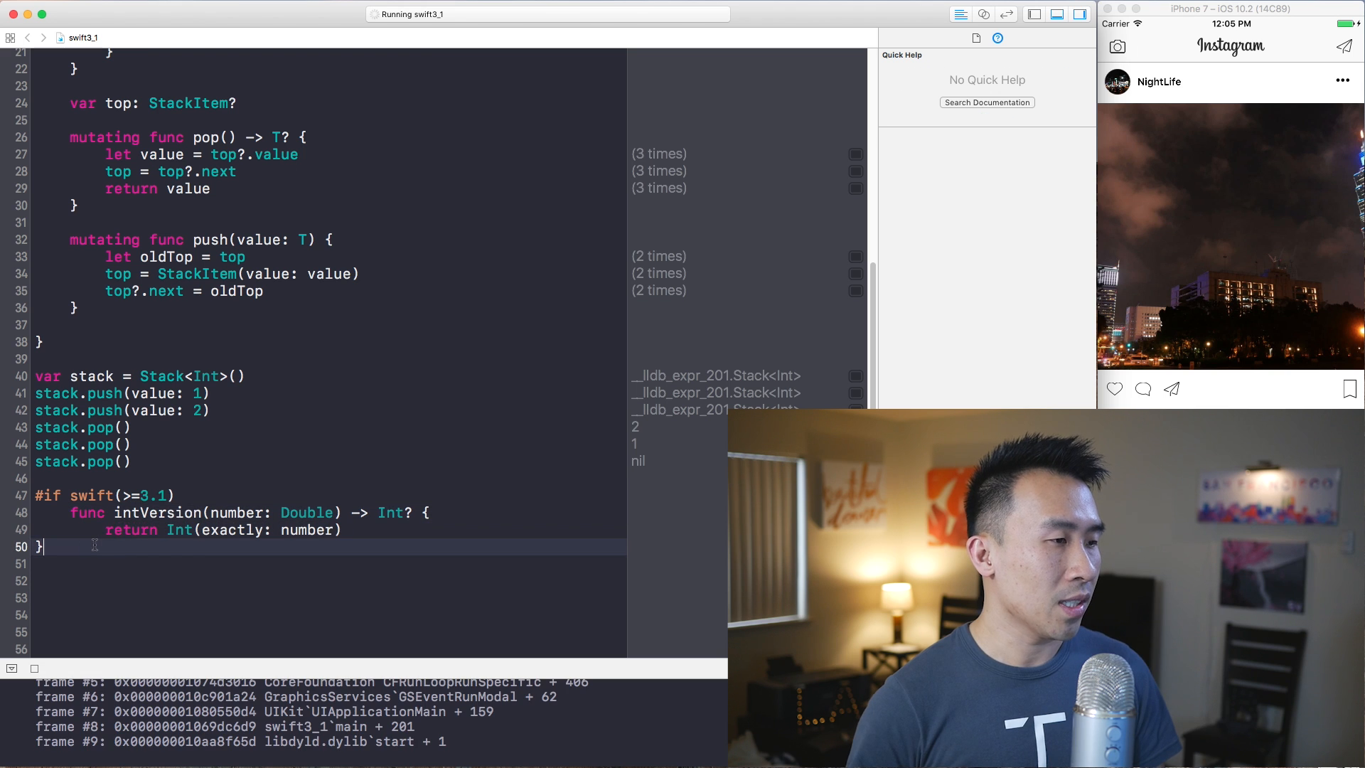
pyautogui.press('enter')
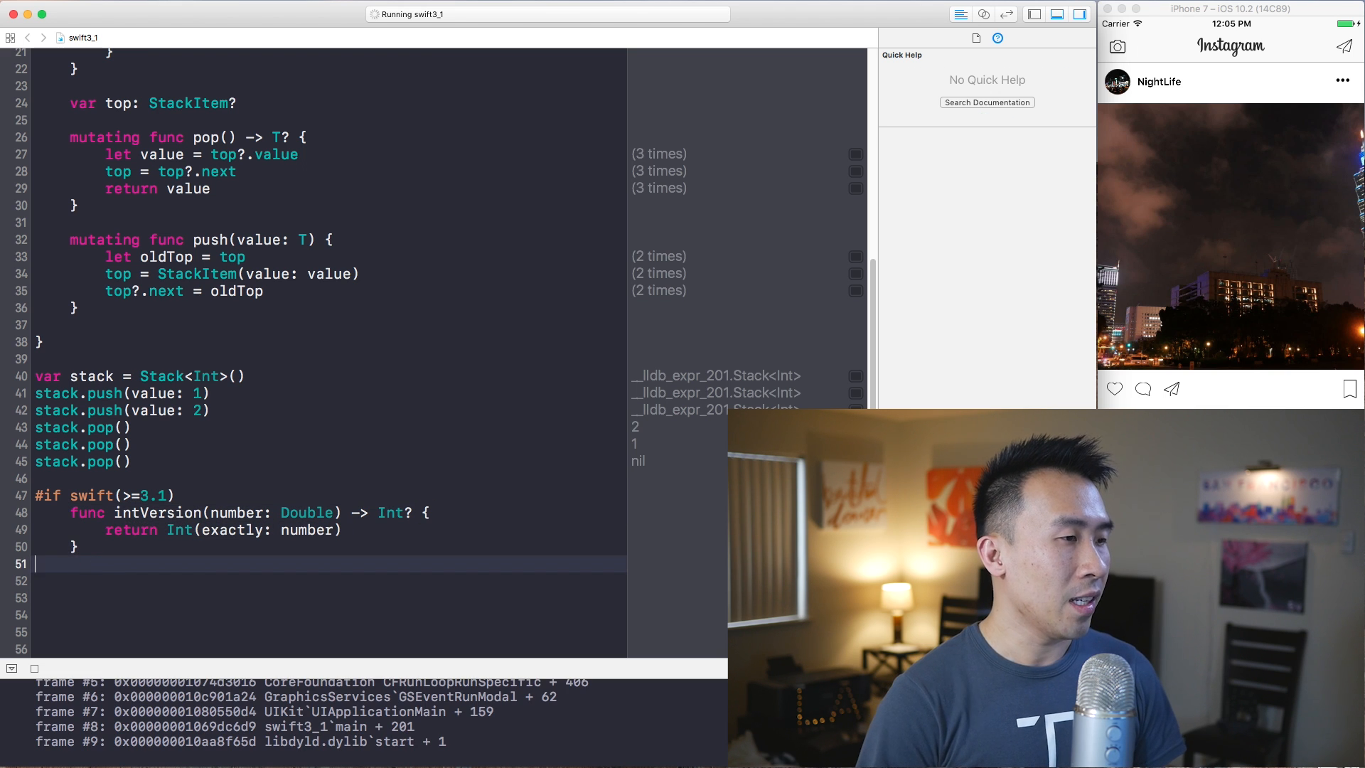
# Step: Add an #elseif swift(>=3.0) branch to the version check
pyautogui.write('#els')
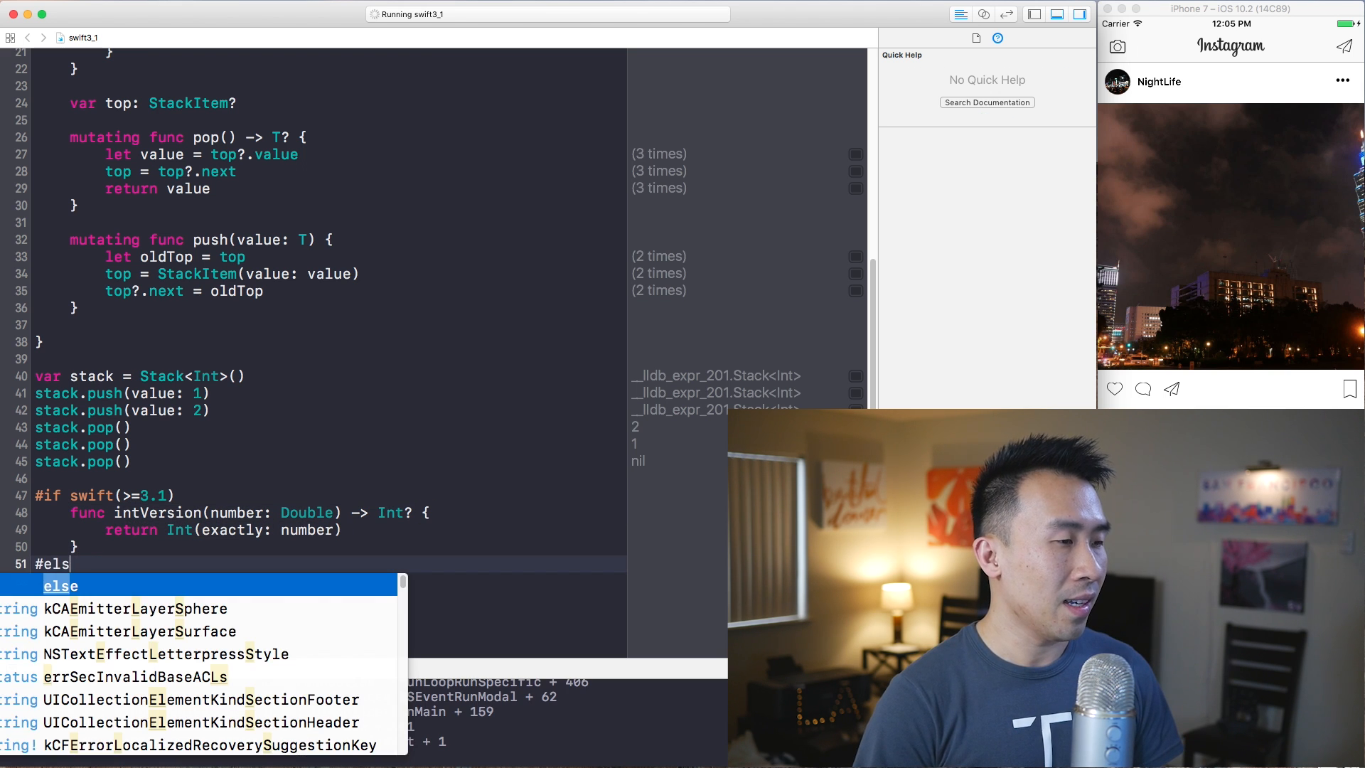
pyautogui.write('eif swift(')
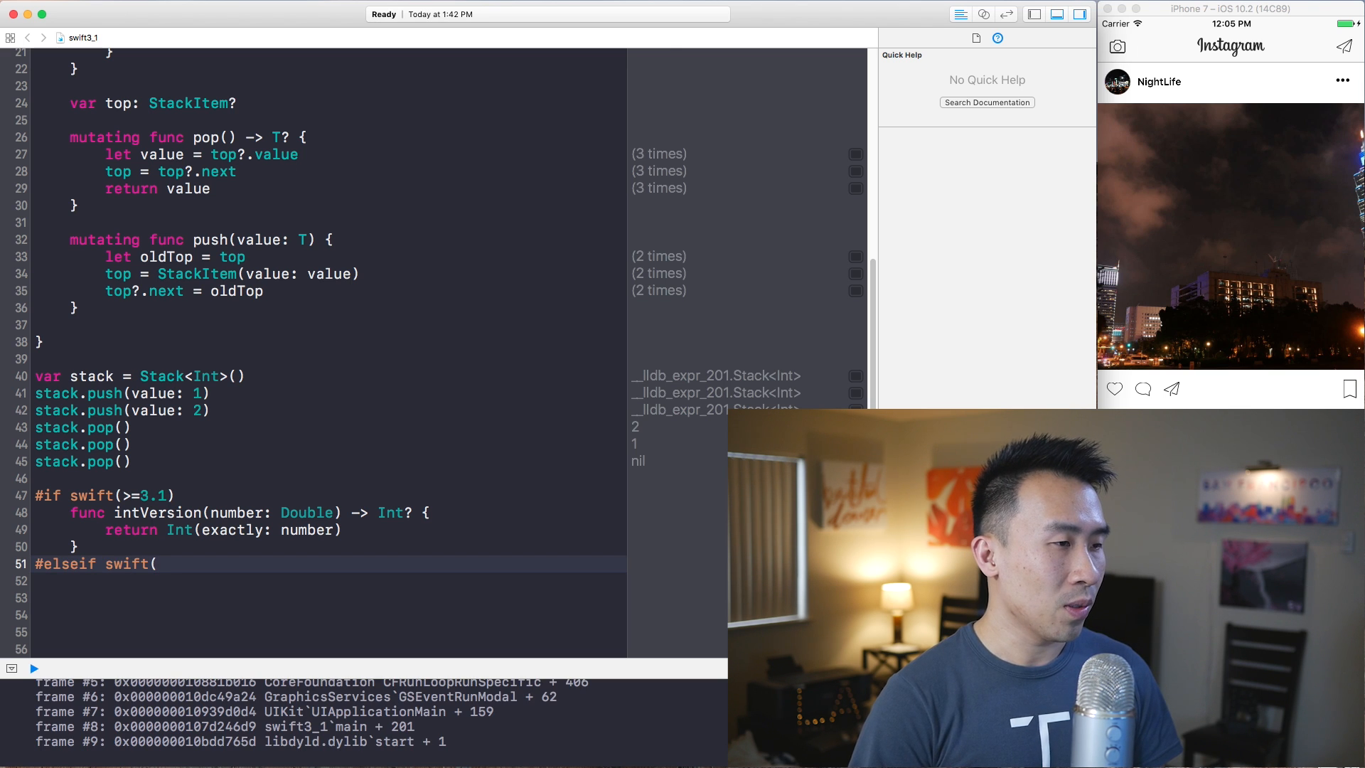
pyautogui.write('>=3.)')
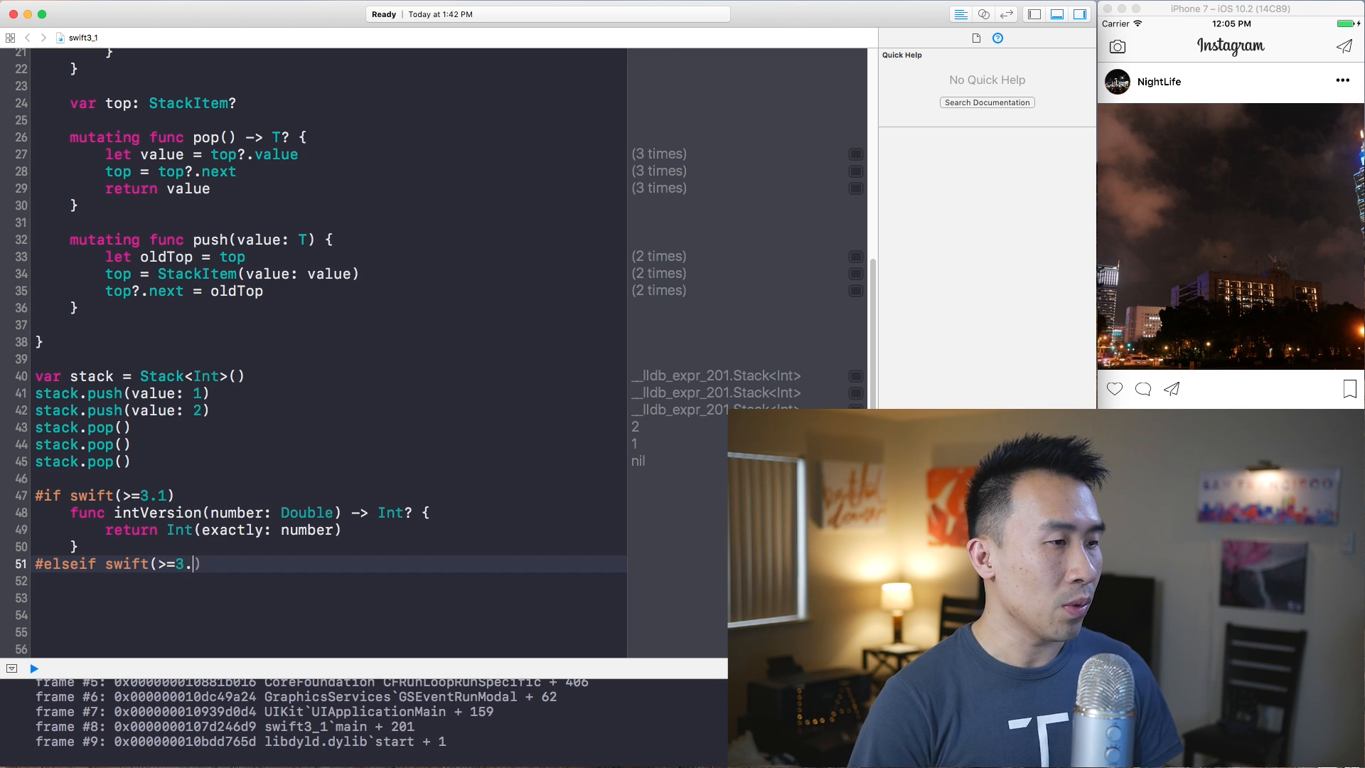
pyautogui.write('0)')
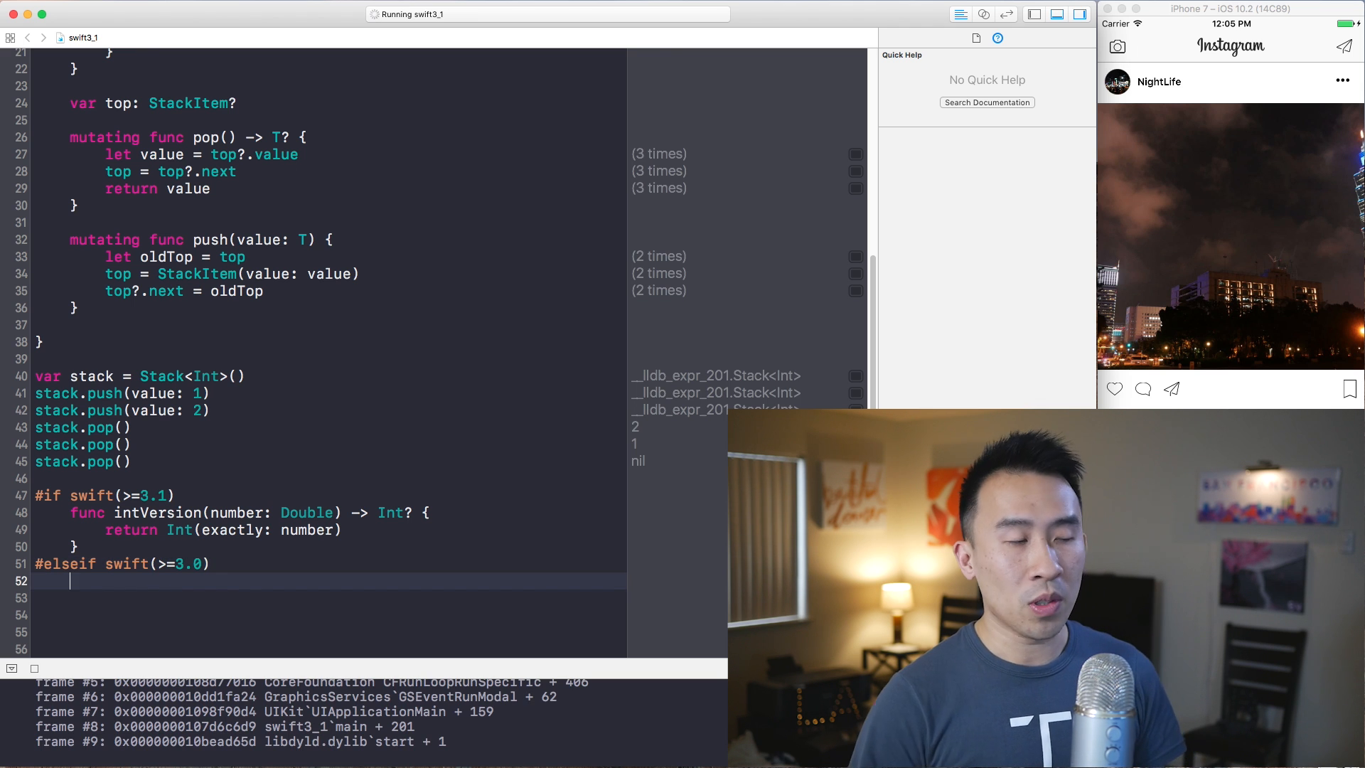
# Step: Define the fallback intVersion(number: Double) -> Int returning Int(number) and close with #endif
pyautogui.write('func')
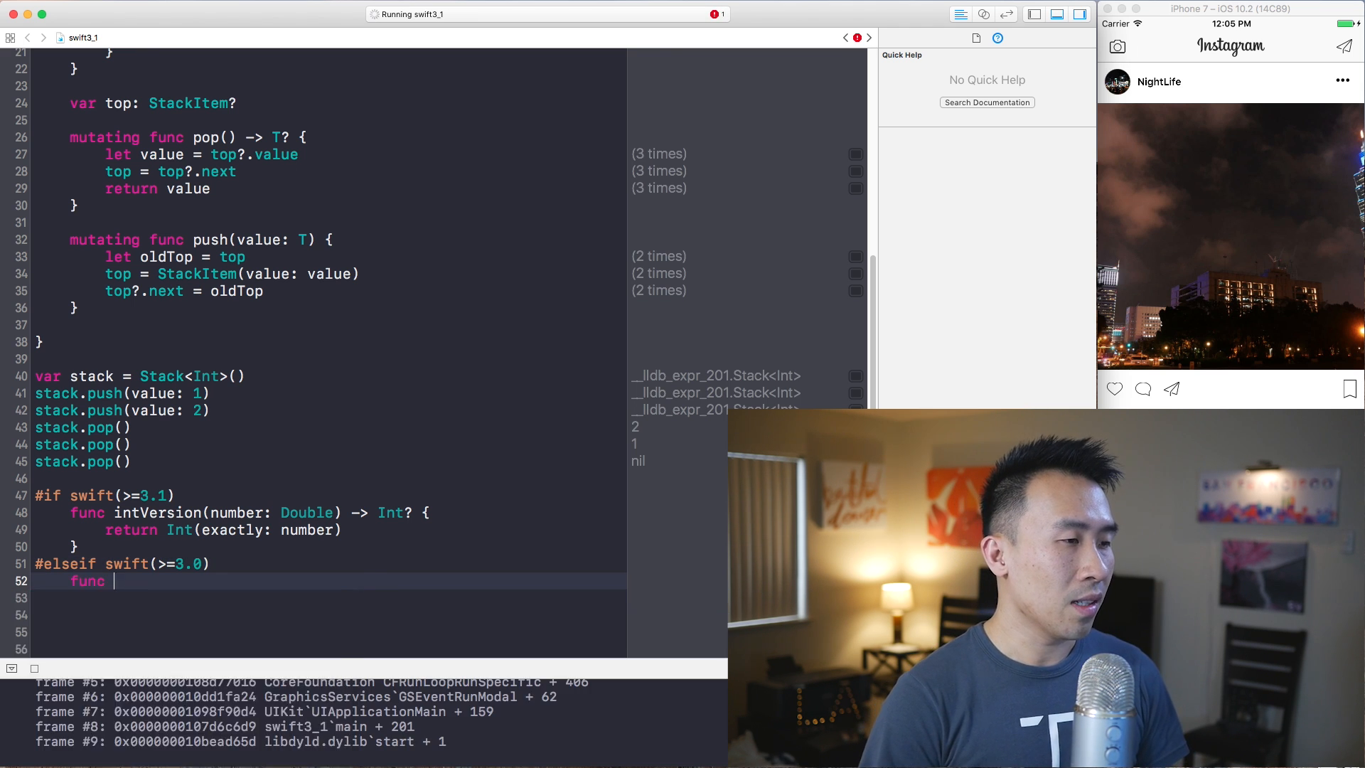
pyautogui.write('intVersion(number: Double)')
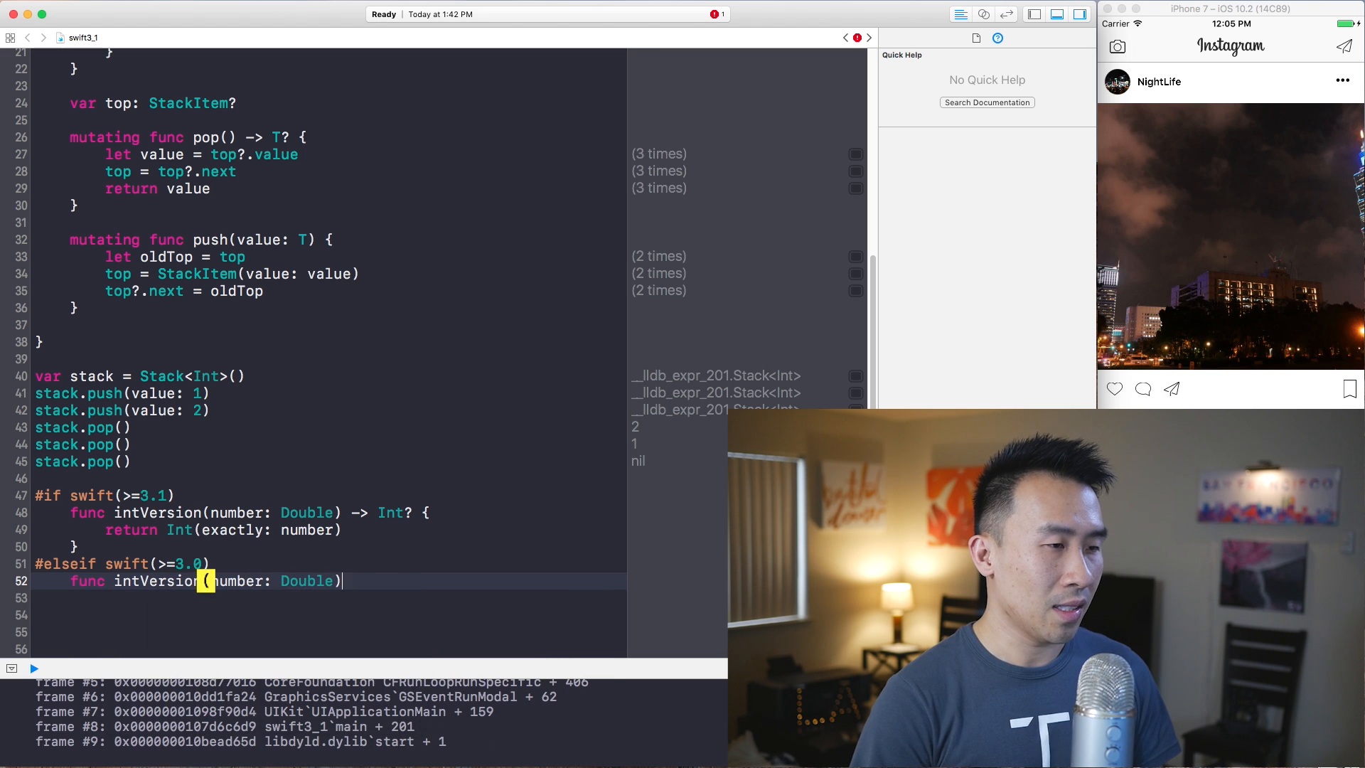
pyautogui.write('-> INt {')
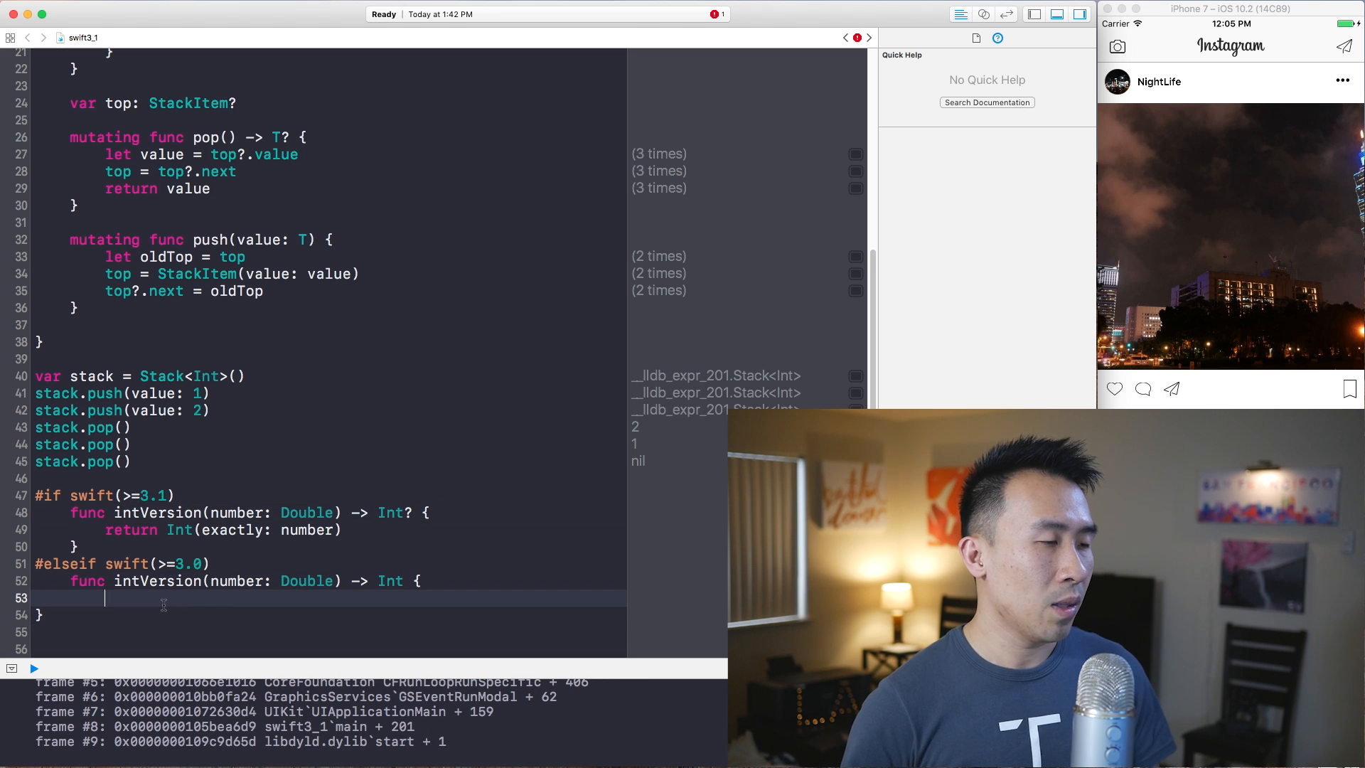
pyautogui.write('return')
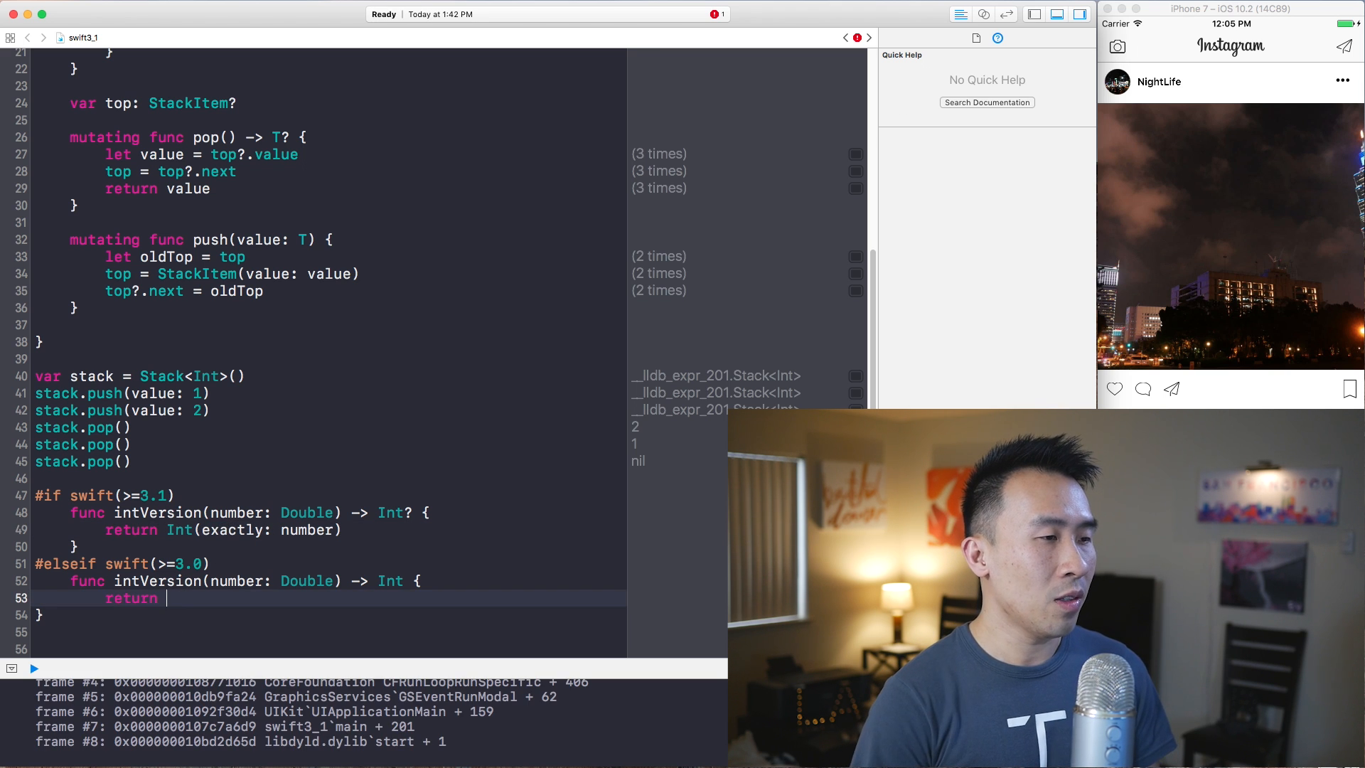
pyautogui.write('Int(number')
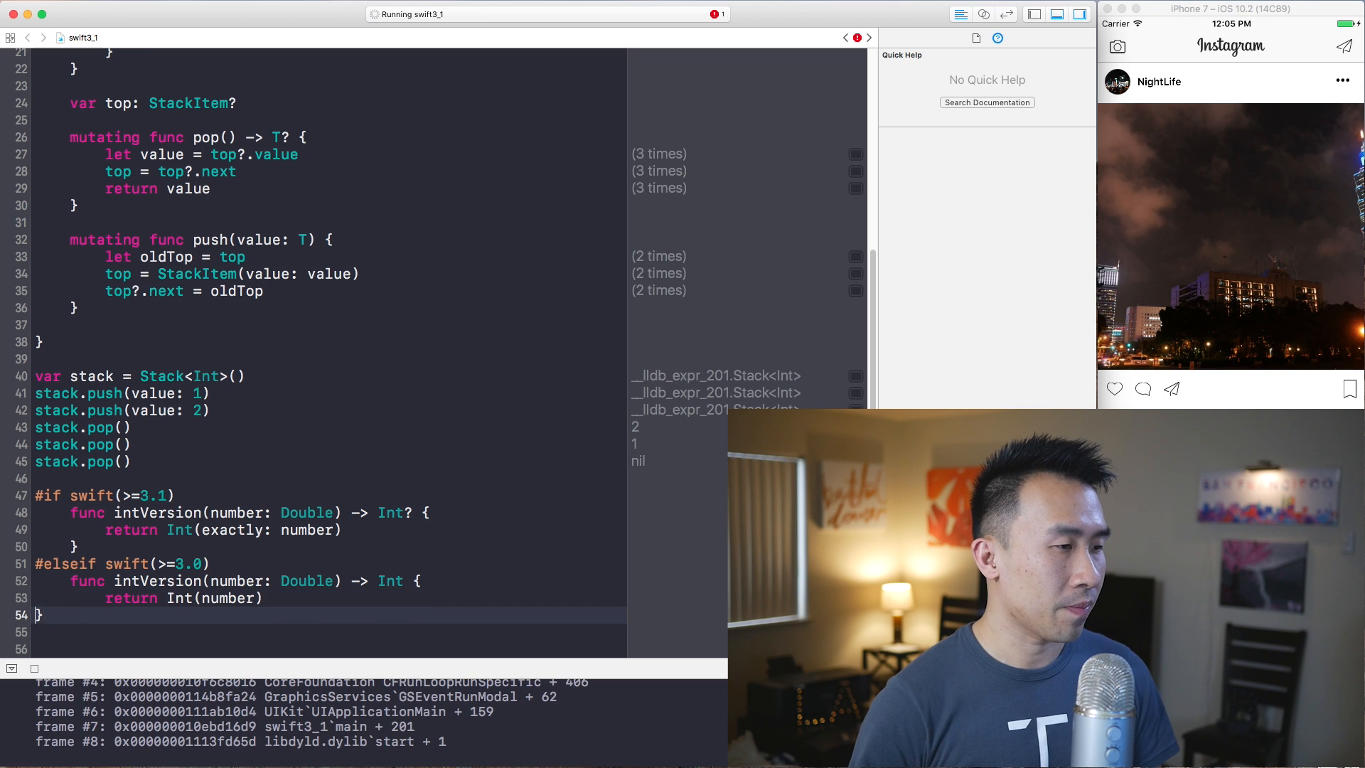
pyautogui.write('#e')
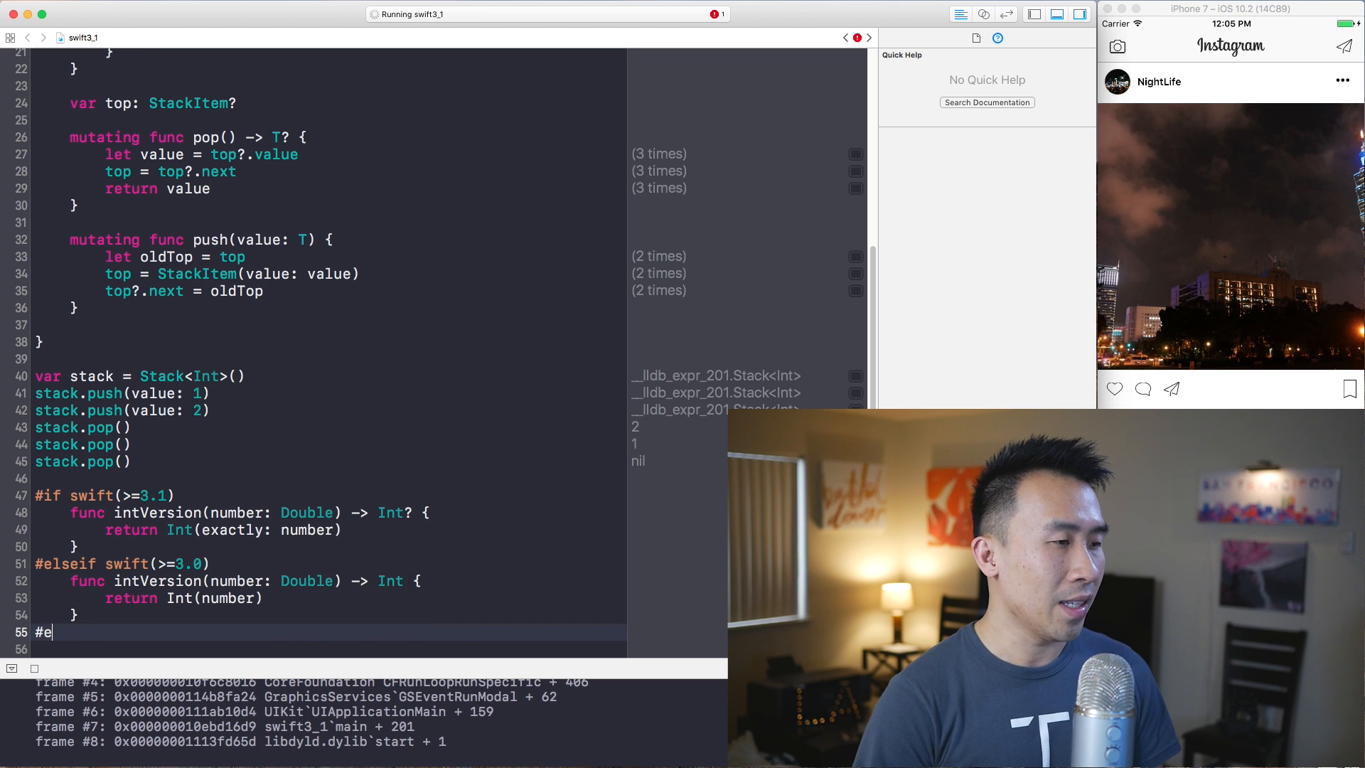
pyautogui.write('ndif')
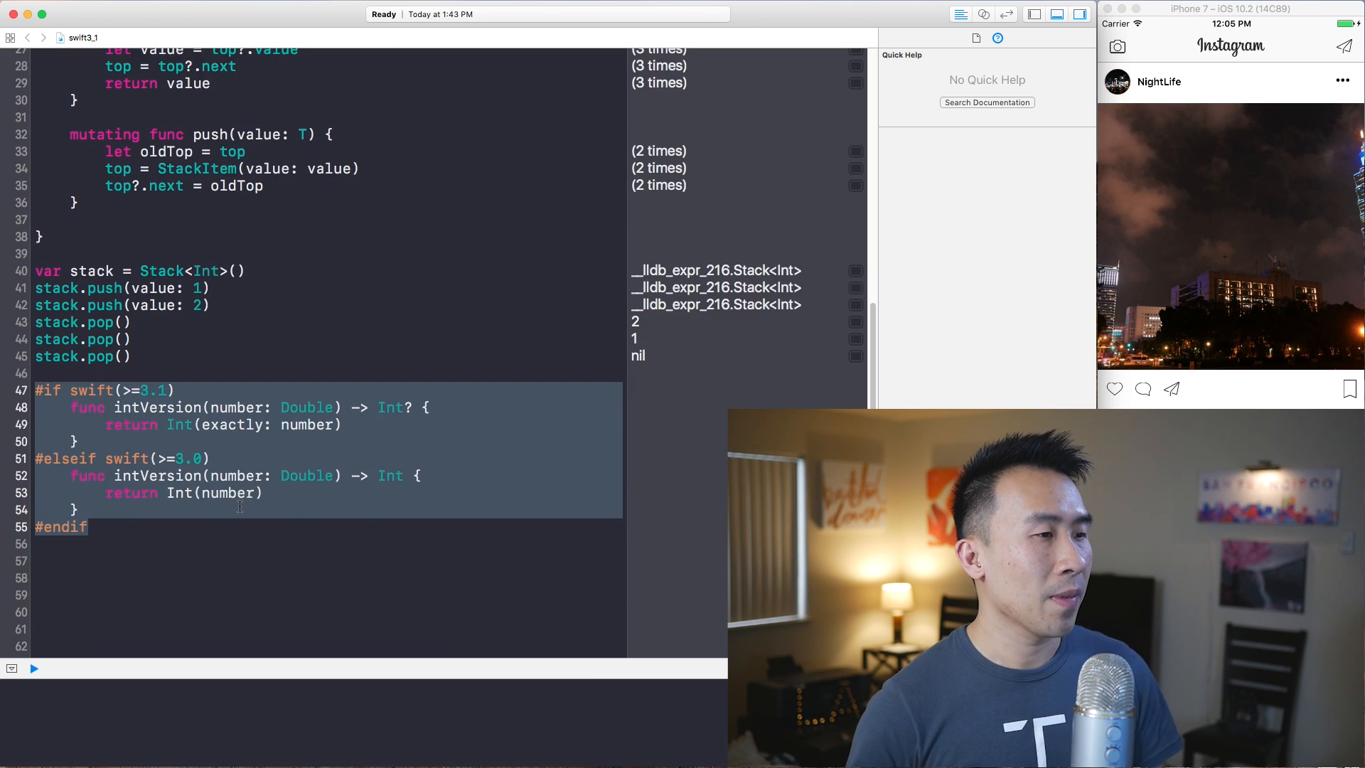
# Step: Review the article's Availability by Swift Version example in Chrome for comparison
pyautogui.click(251, 423)
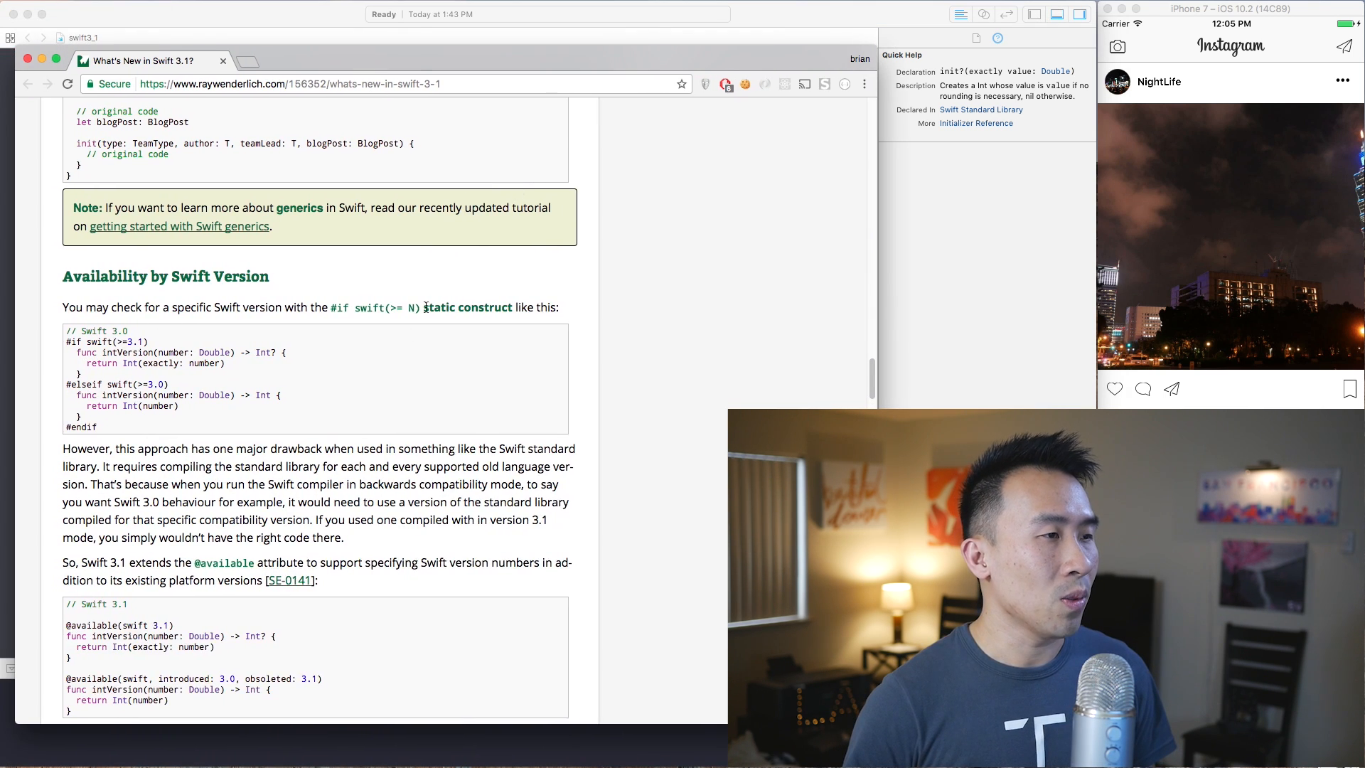
pyautogui.scroll(-3)
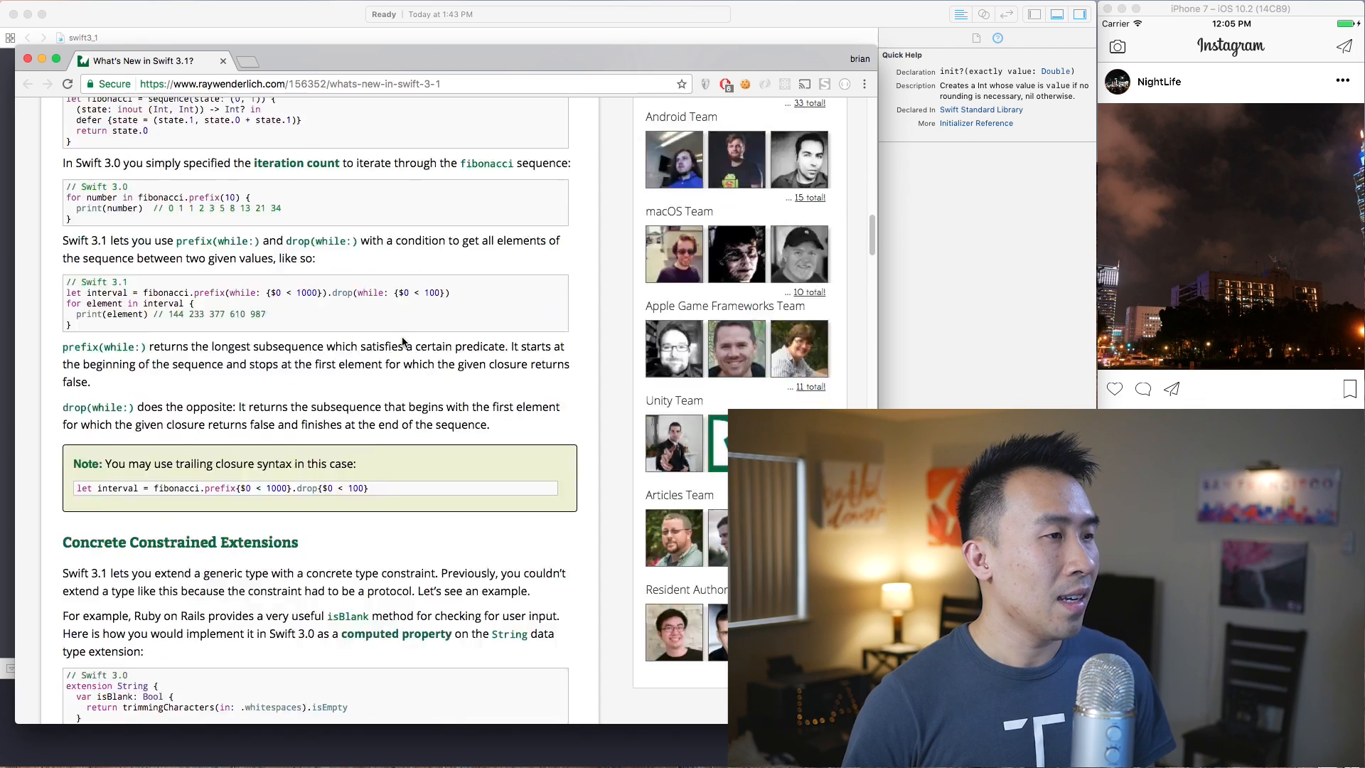
pyautogui.scroll(3)
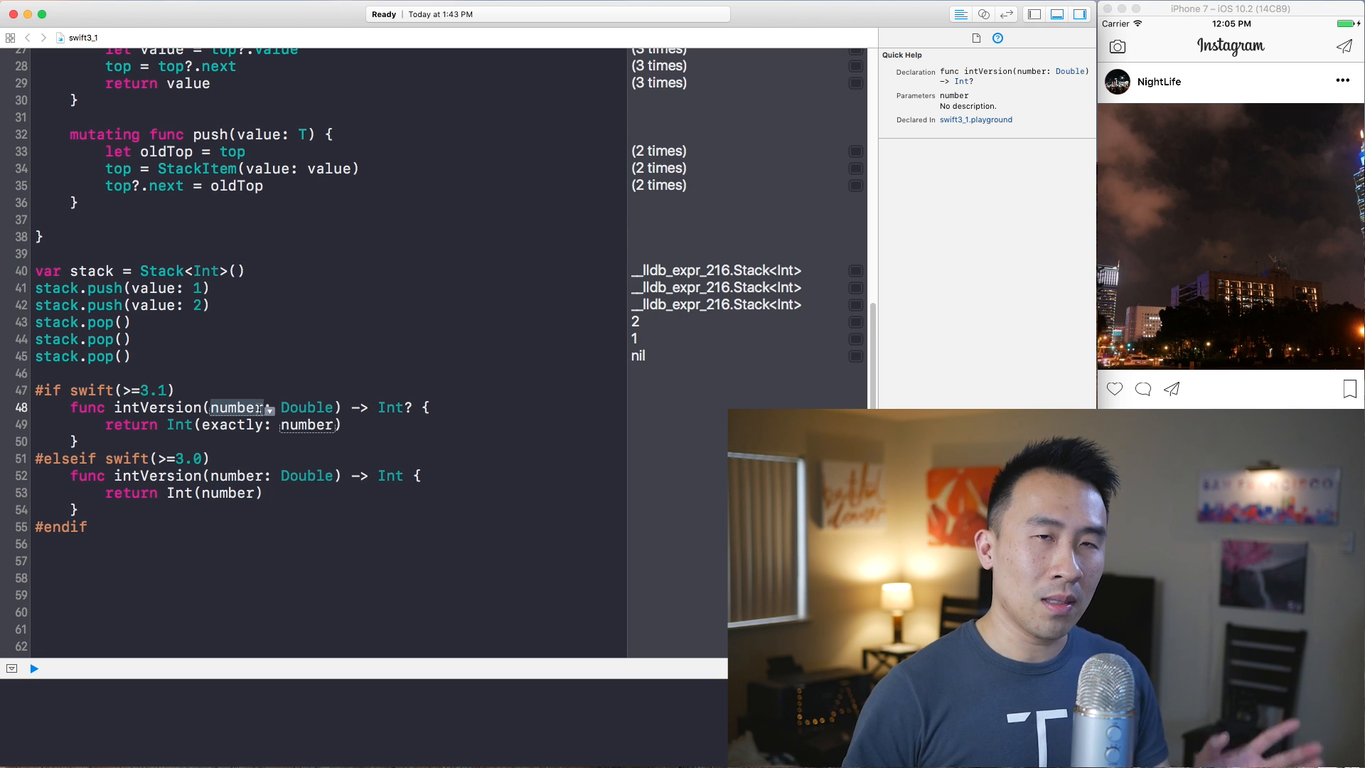
pyautogui.click(307, 425)
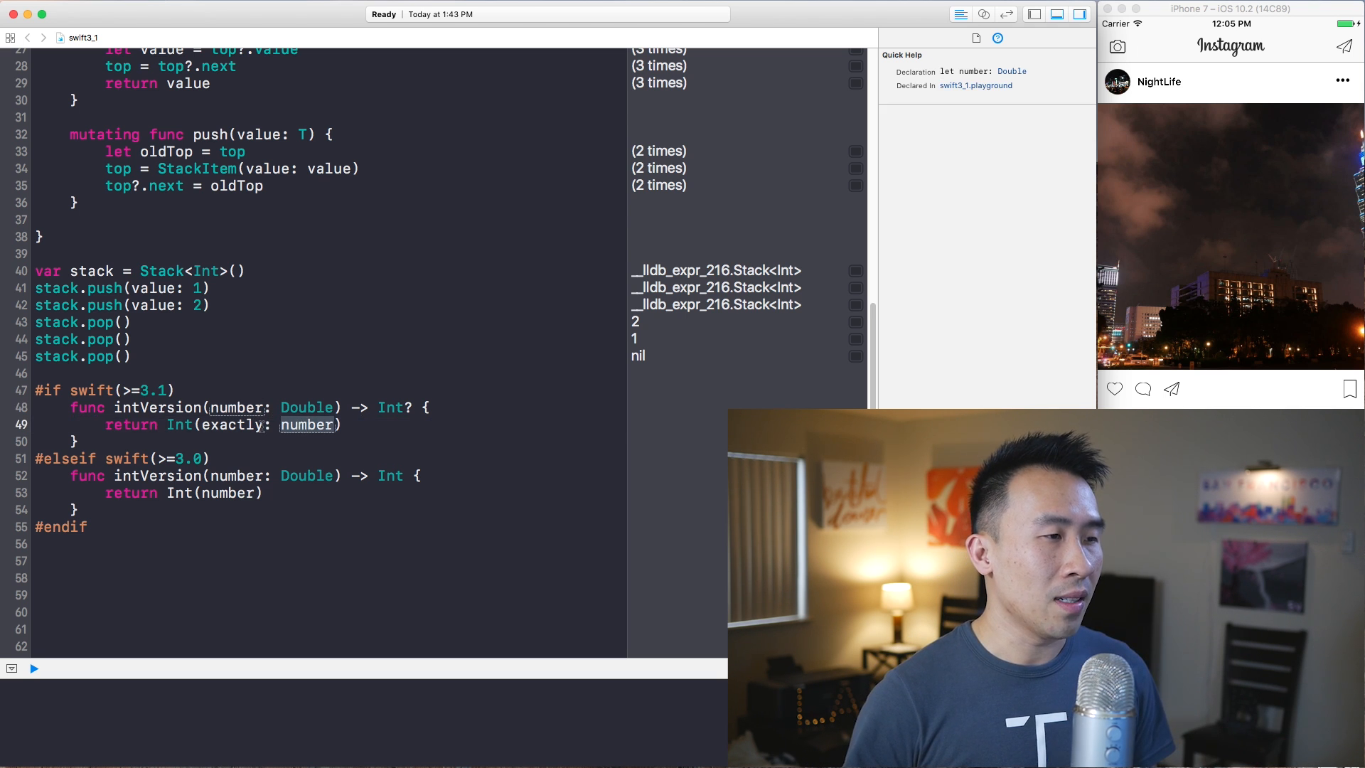
pyautogui.click(230, 423)
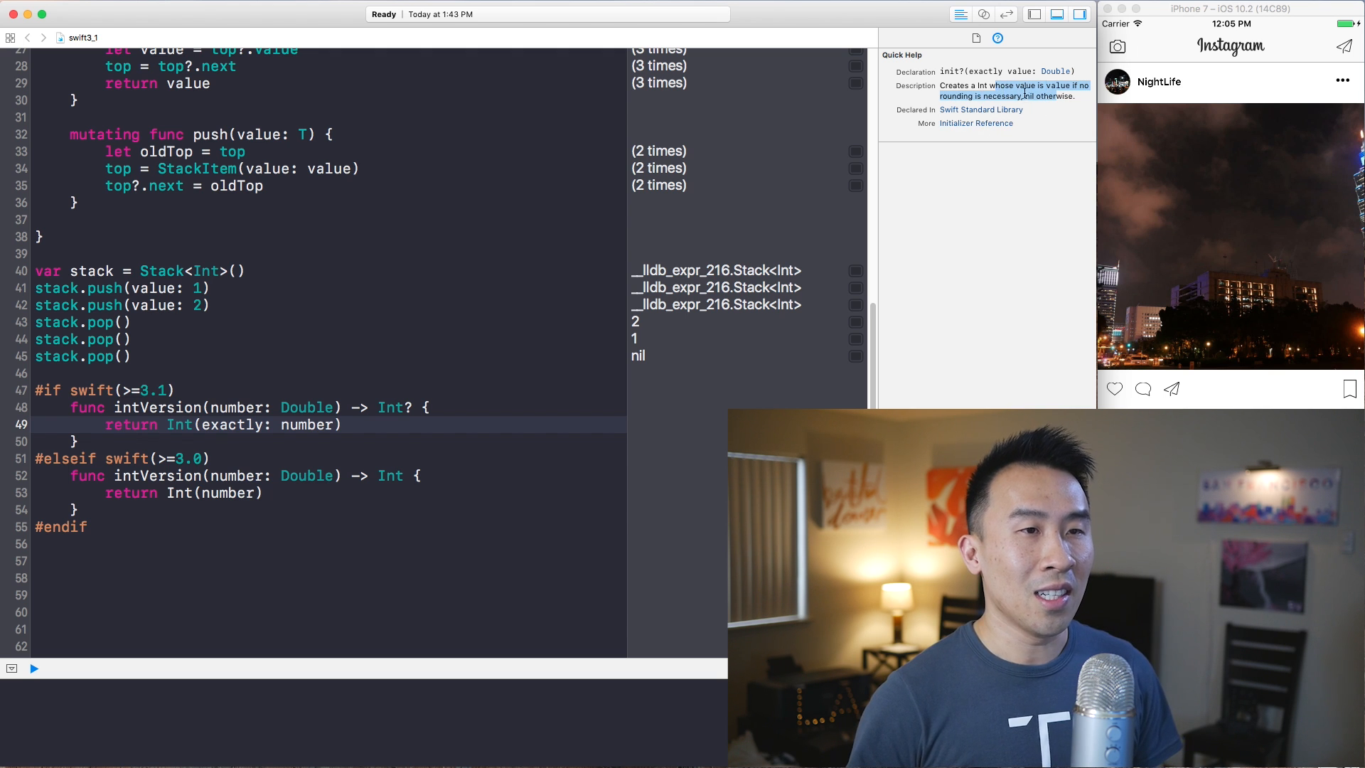
pyautogui.click(87, 526)
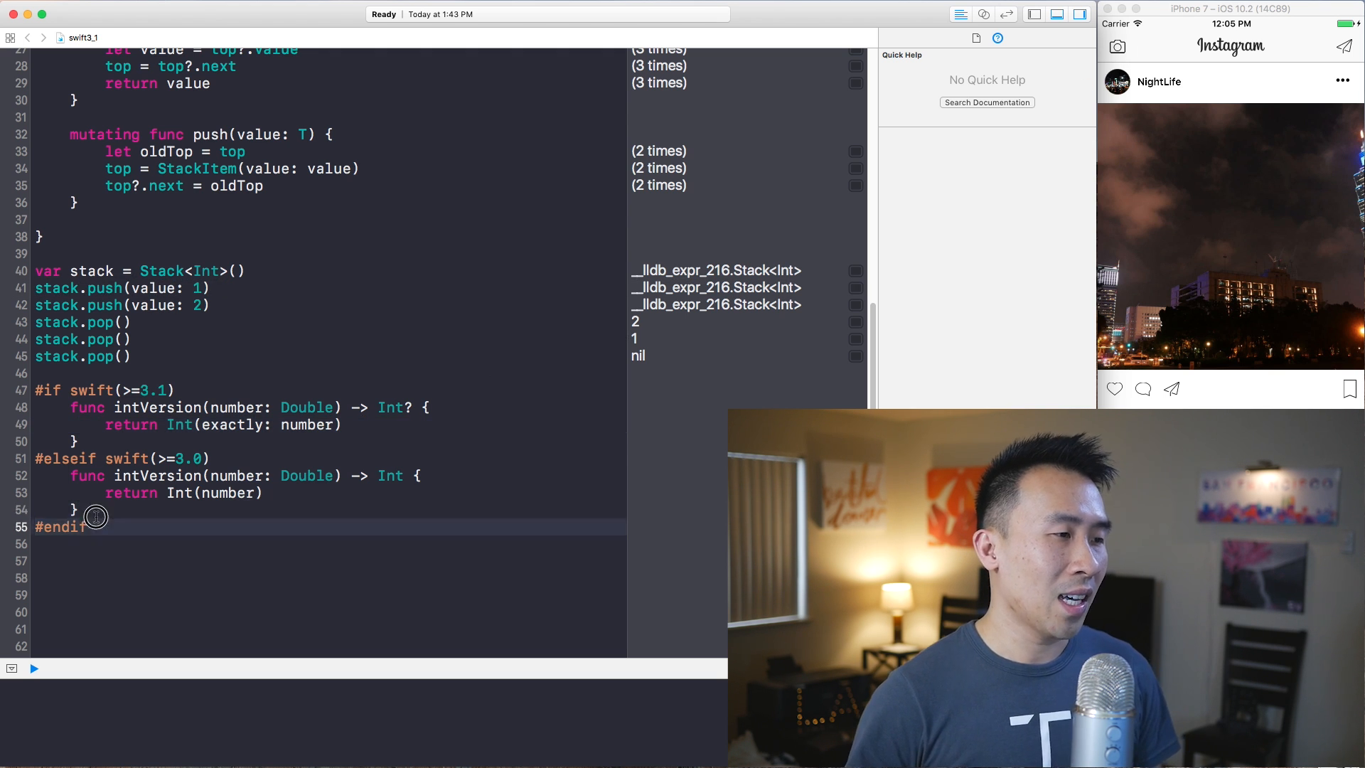